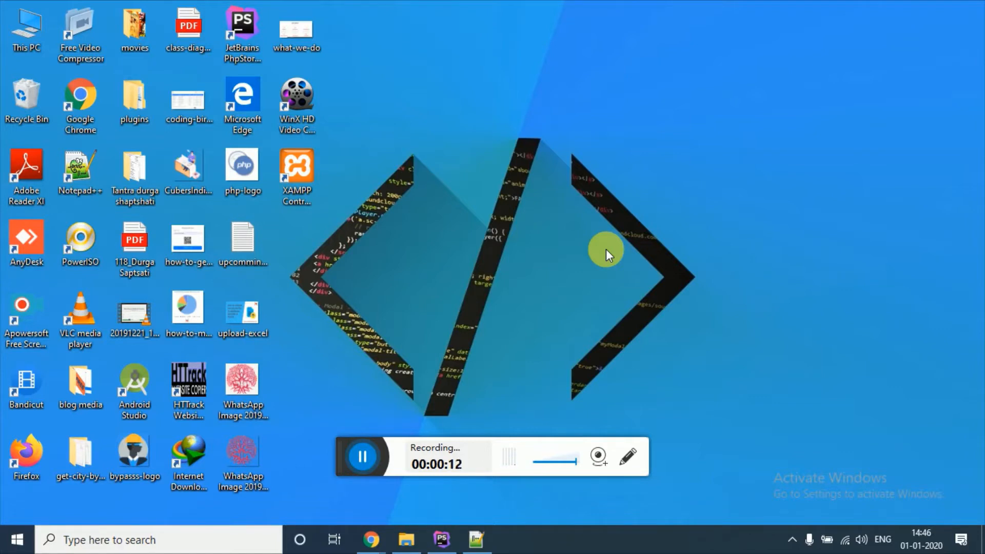
In Chrome, close the Dashboard and Inbox tabs and run a web search for Highcharts.
left_click(370, 539)
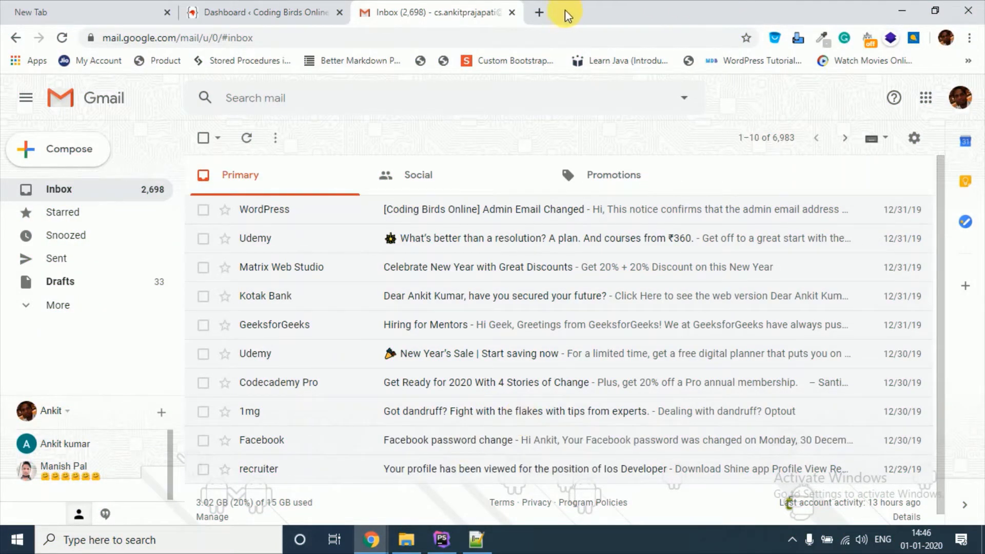
left_click(539, 12)
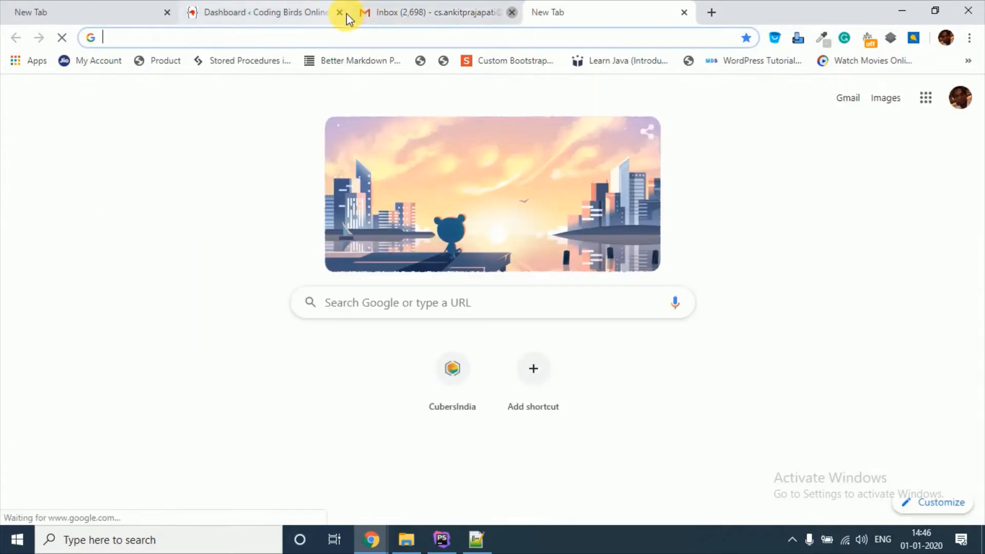
left_click(339, 12)
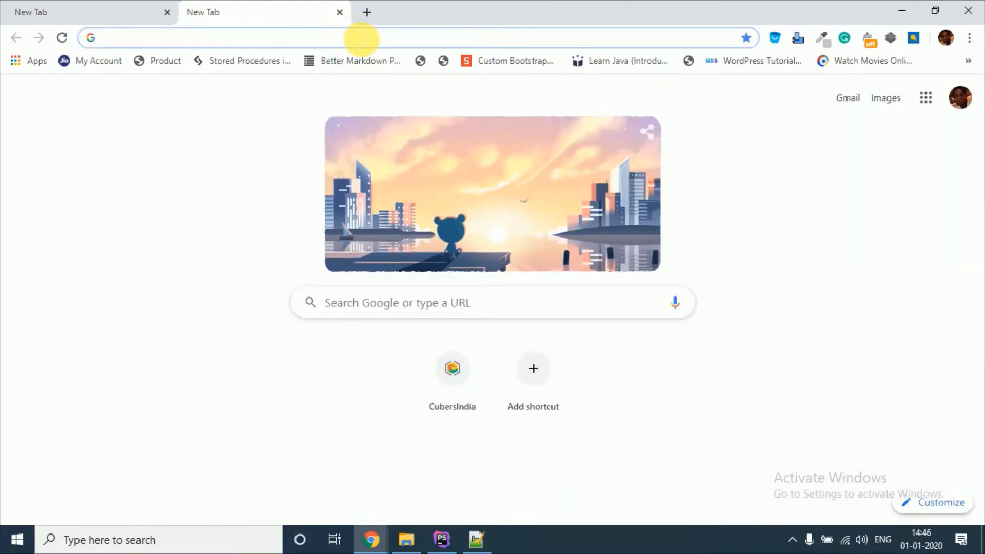
key("Return")
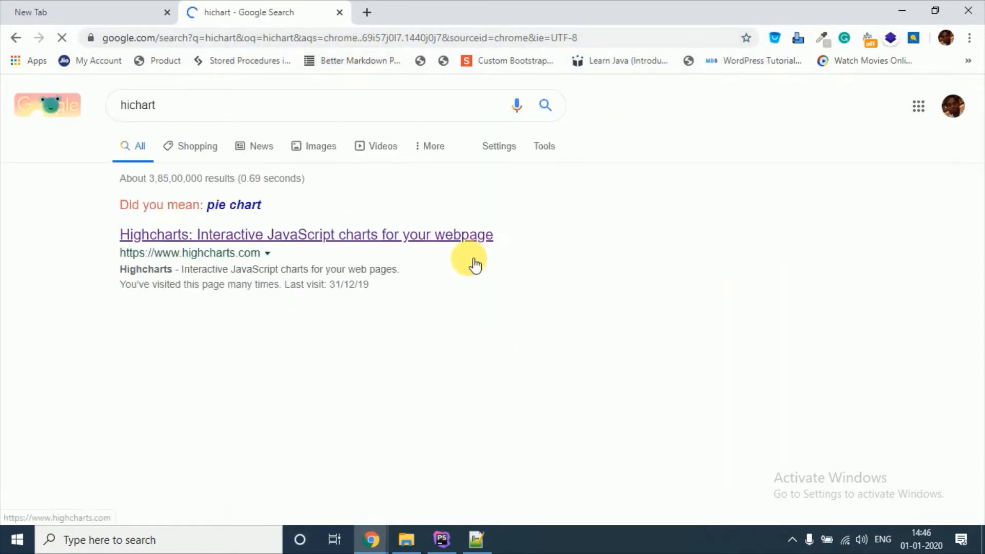
From the Highcharts site, browse the demo gallery to the Pie with legend demo.
left_click(306, 234)
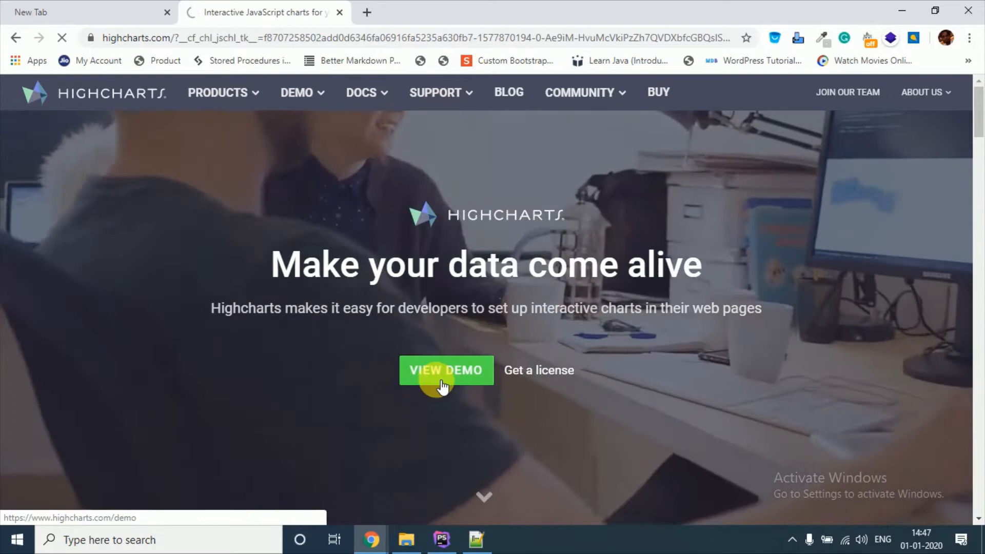
left_click(446, 370)
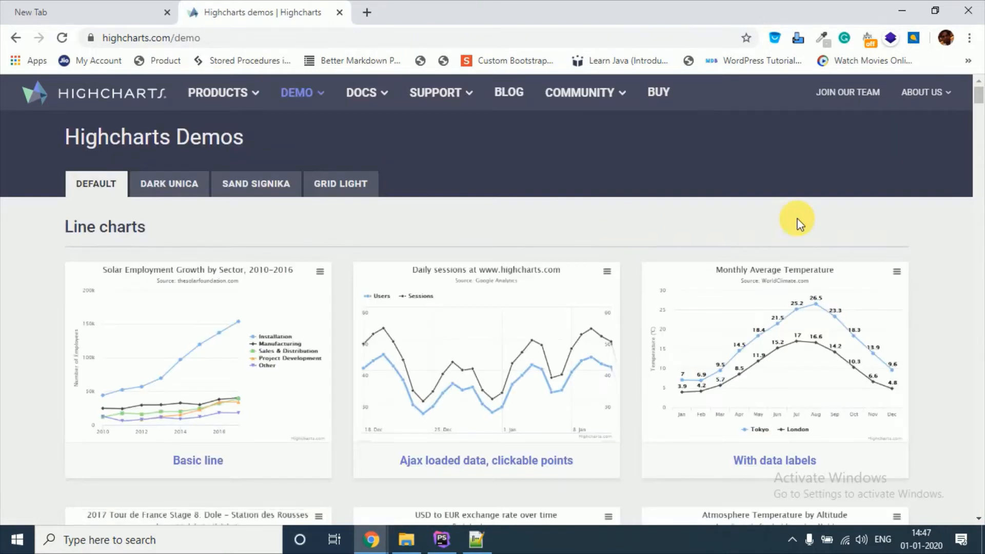
scroll("down", 3)
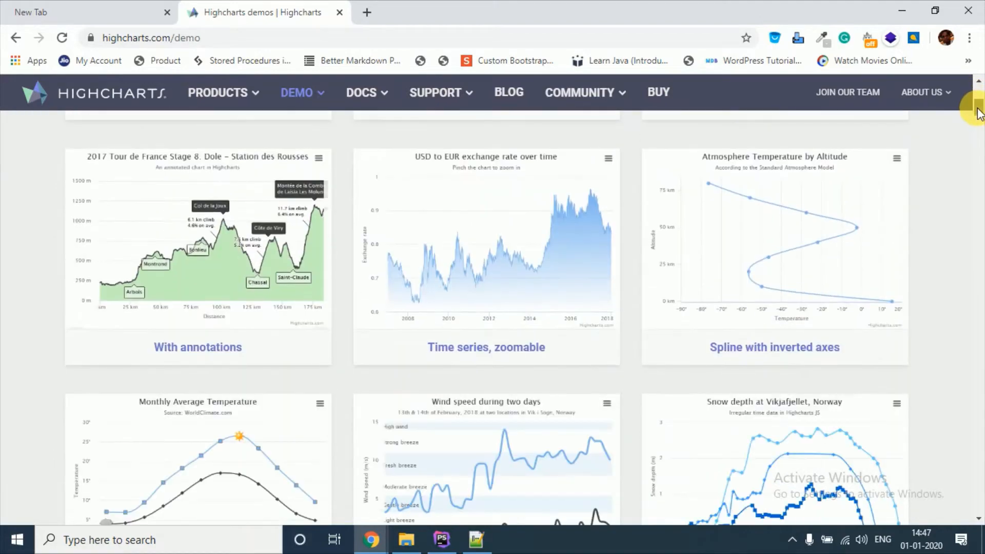
scroll("up", 3)
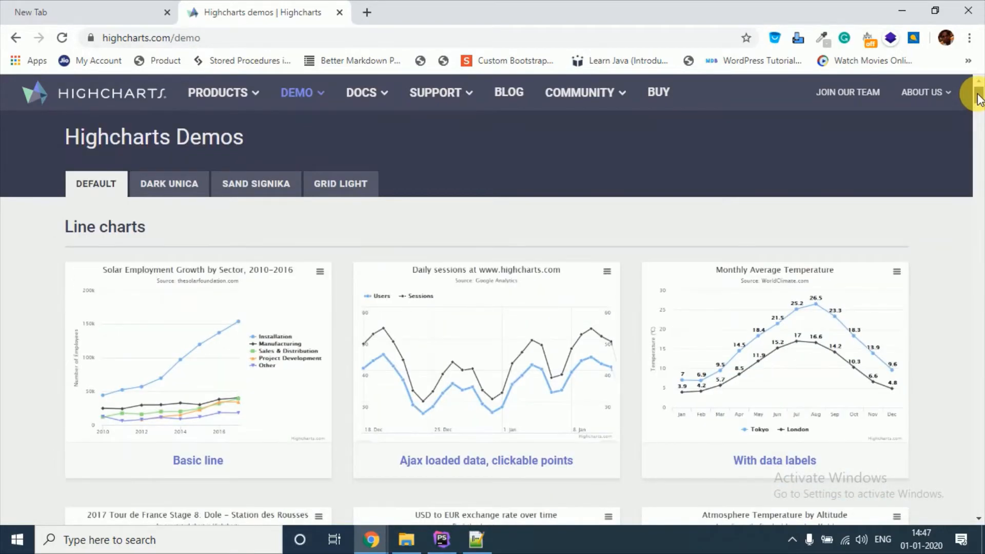
scroll("down", 3)
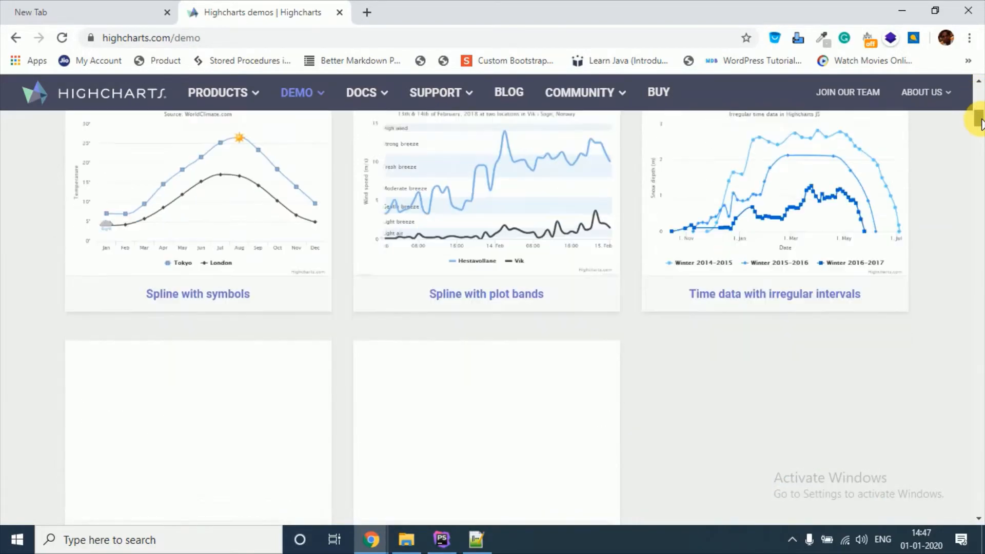
scroll("down", 3)
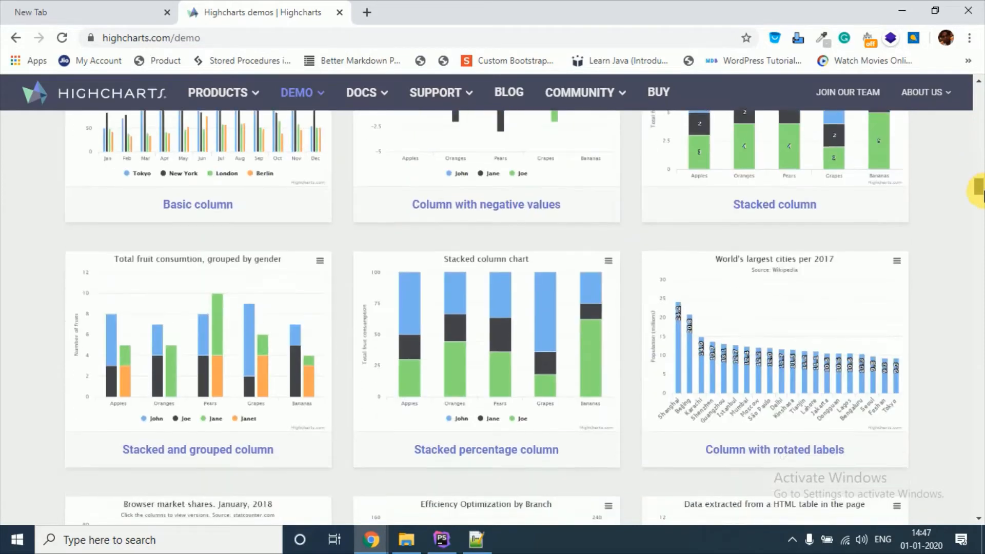
scroll("down", 3)
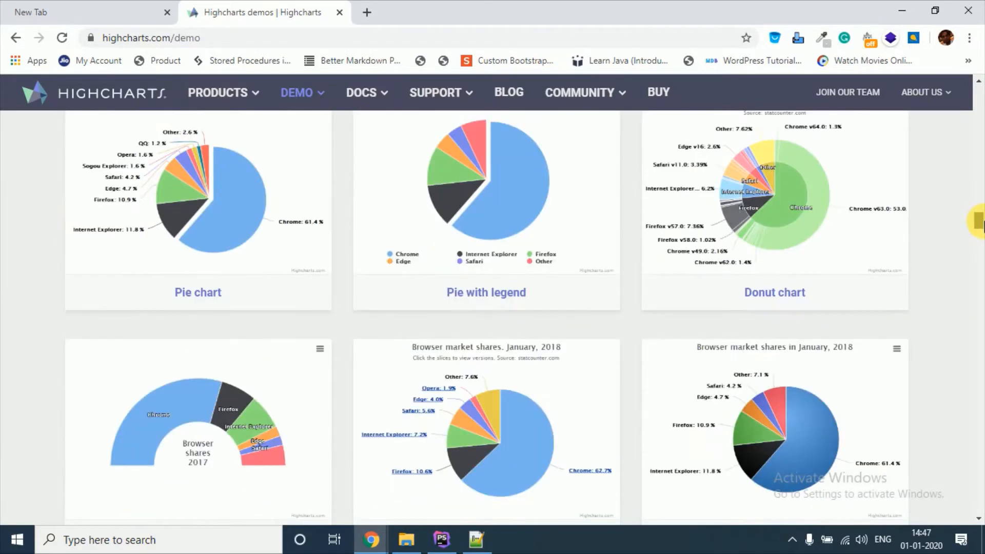
scroll("up", 3)
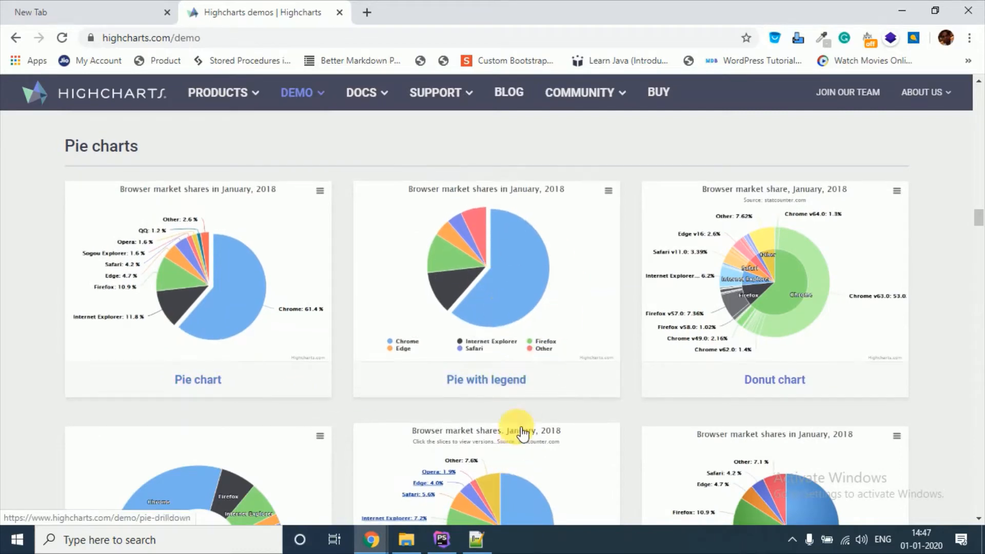
left_click(485, 379)
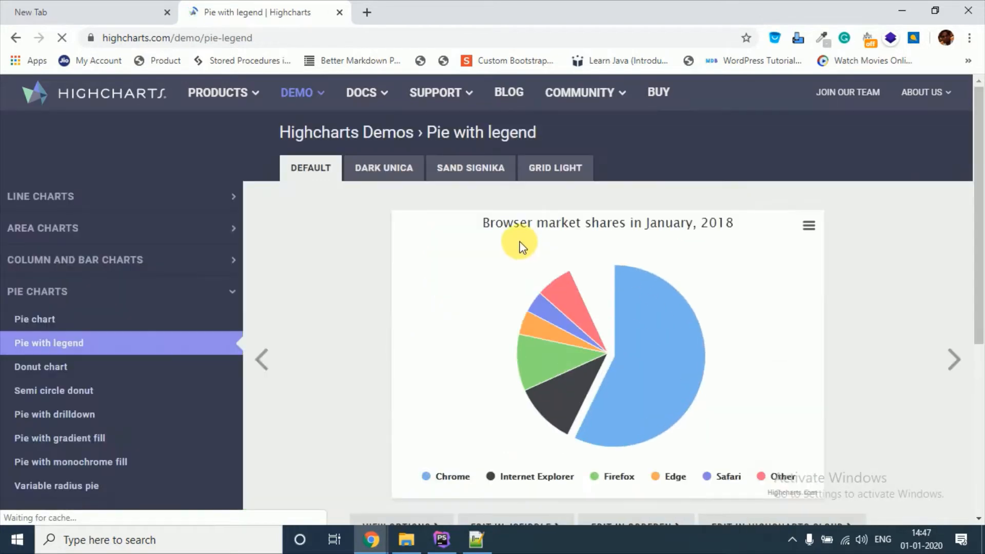
Send the Pie with legend demo's code to JSFiddle for editing.
scroll("down", 3)
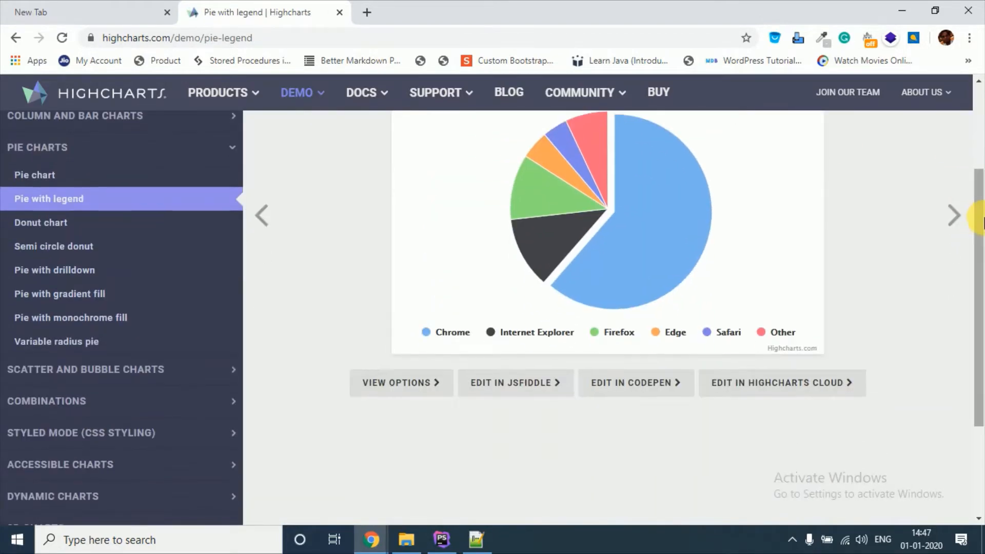
scroll("down", 3)
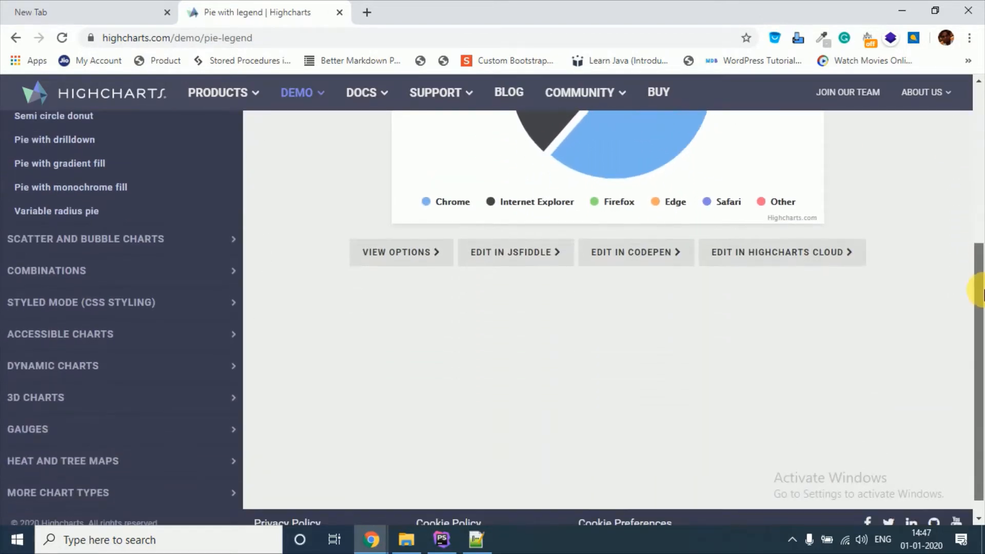
left_click(515, 252)
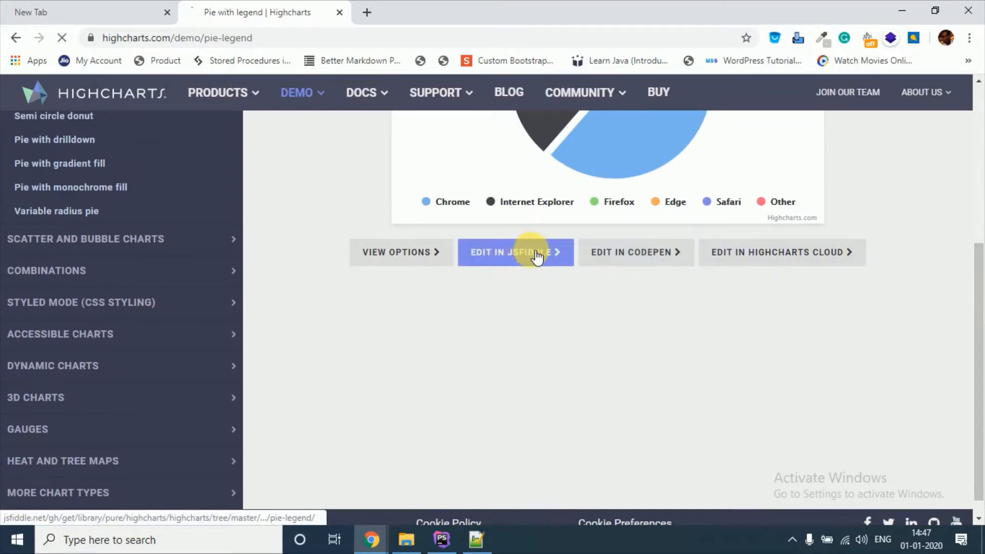
left_click(515, 253)
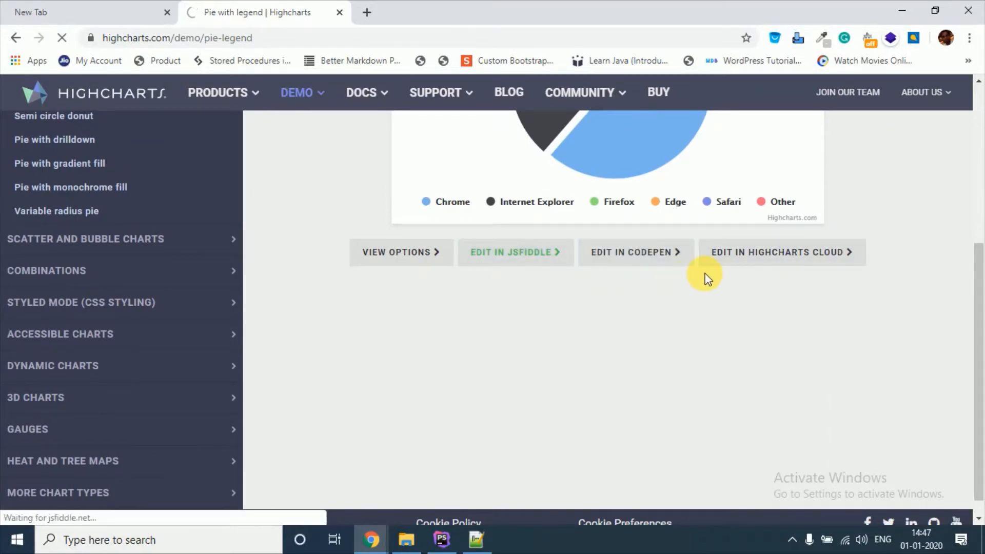
Review the fiddle's HTML script includes, JavaScript and rendered browser-share pie chart.
left_click(515, 253)
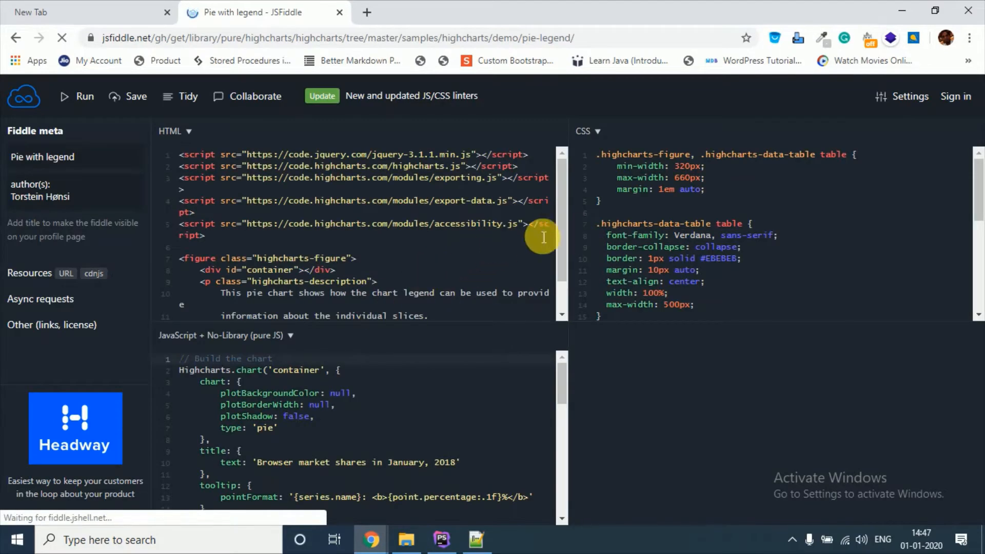
left_click(76, 97)
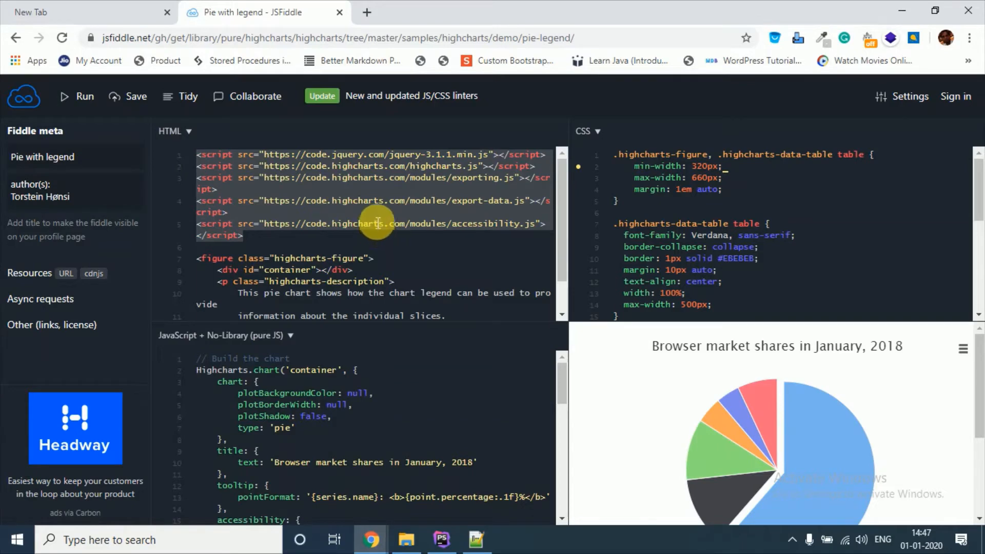
scroll("down", 3)
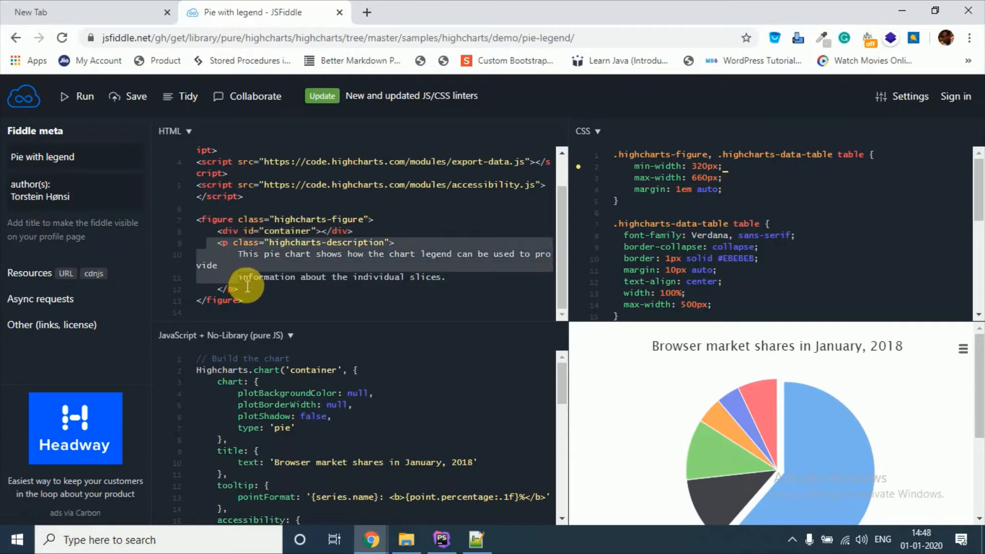
mouse_move(469, 320)
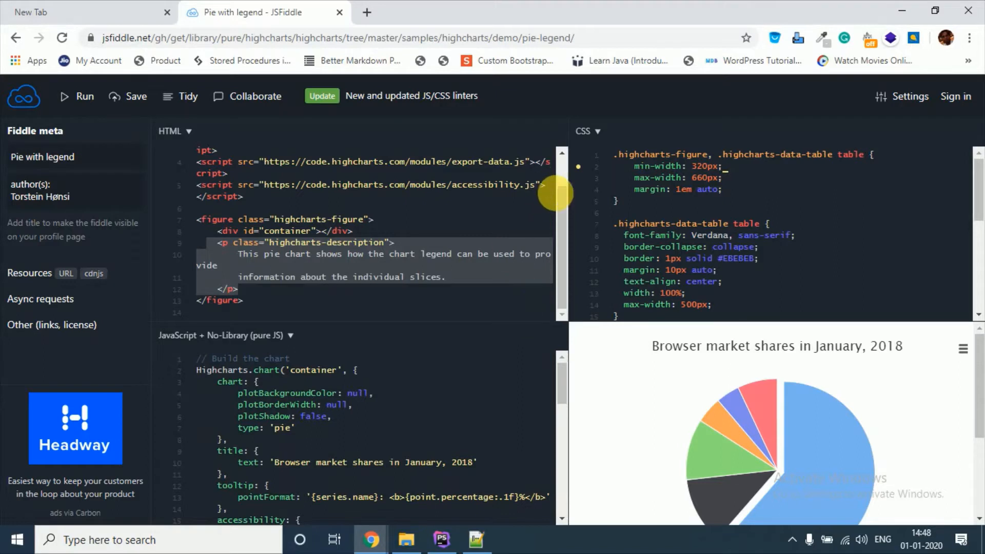
scroll("down", 3)
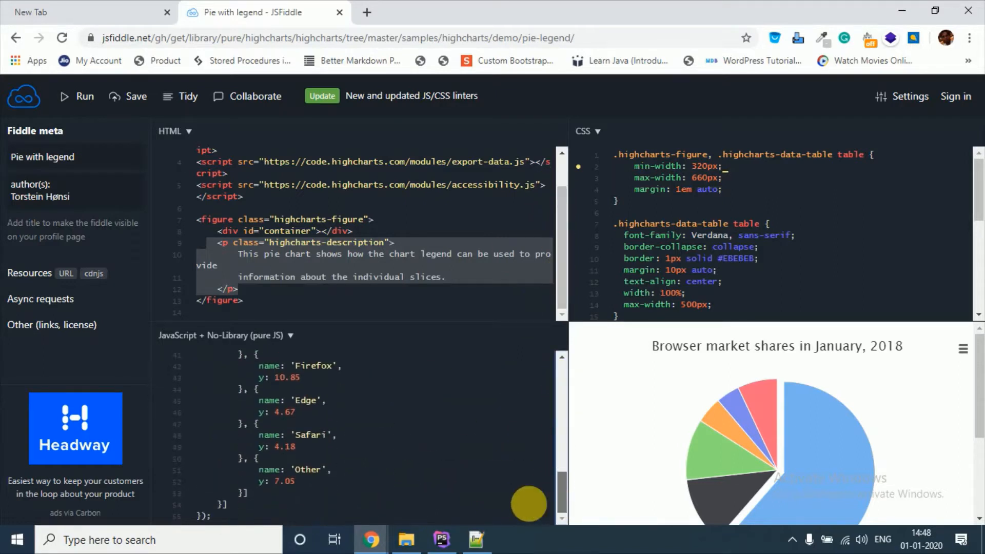
scroll("up", 3)
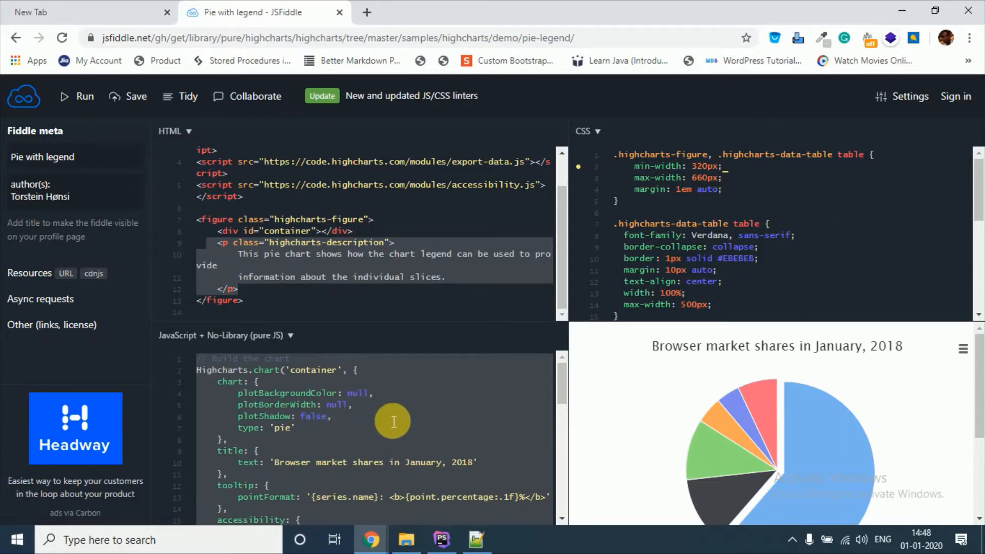
scroll("down", 3)
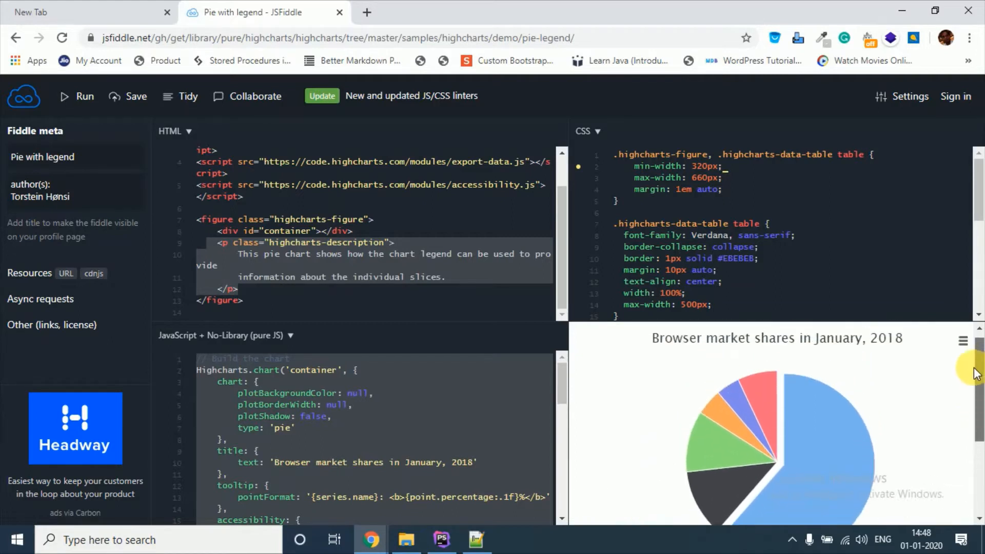
scroll("down", 3)
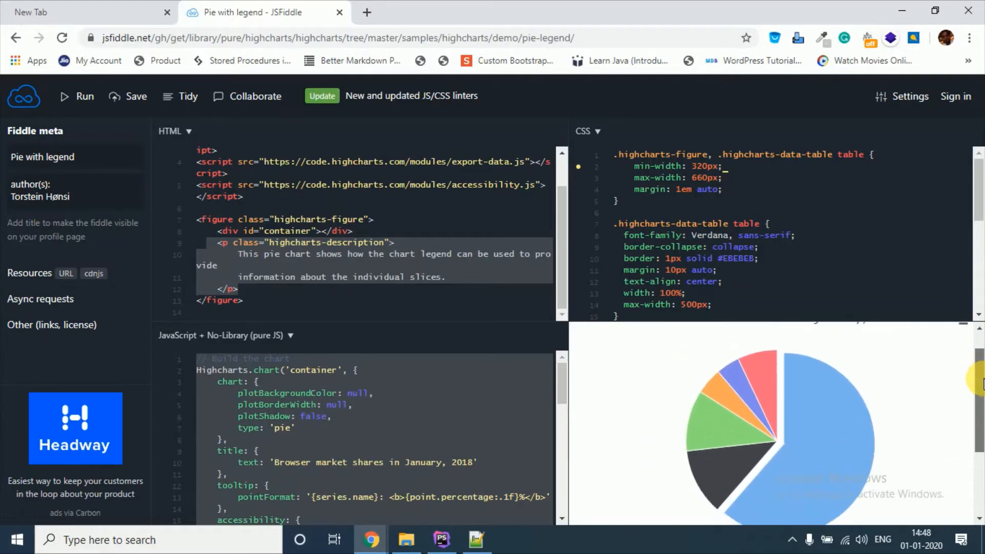
scroll("up", 3)
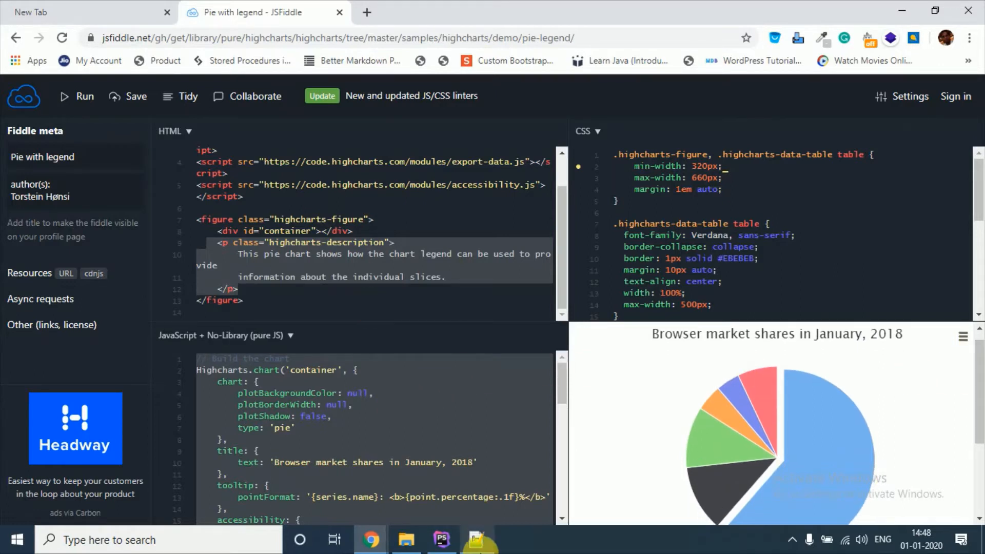
Review index.php's Highcharts includes and config.php, returning to the bird_pie_chart query.
left_click(441, 540)
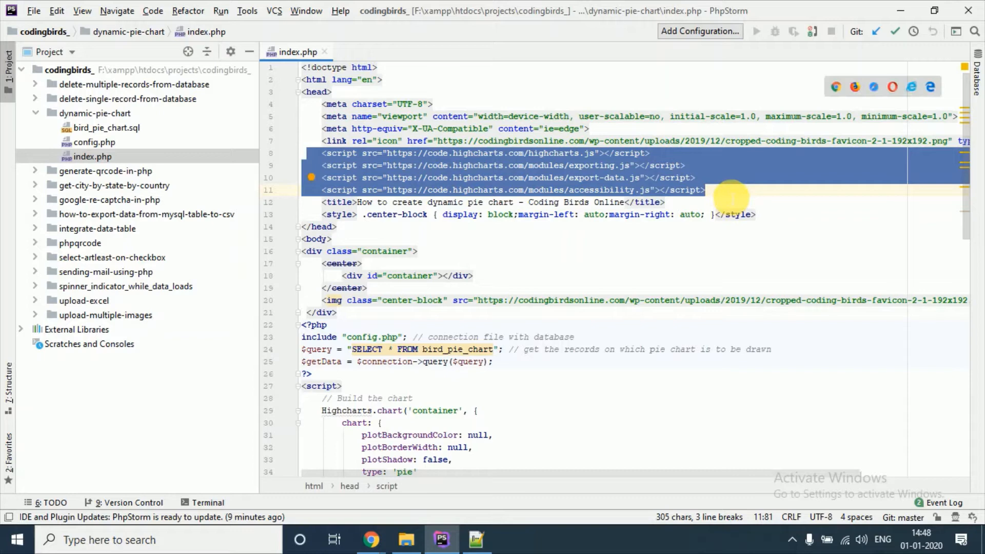
mouse_move(510, 248)
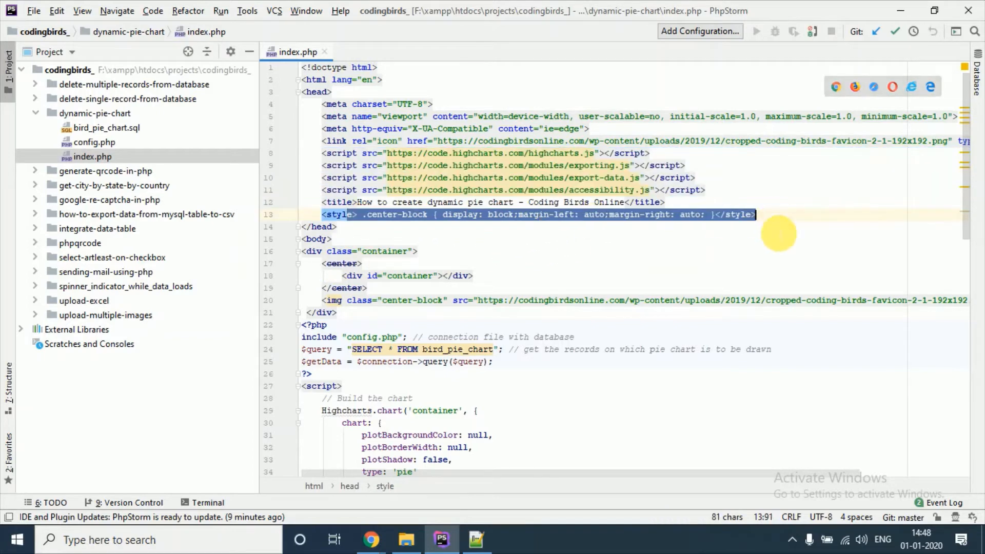
scroll("down", 3)
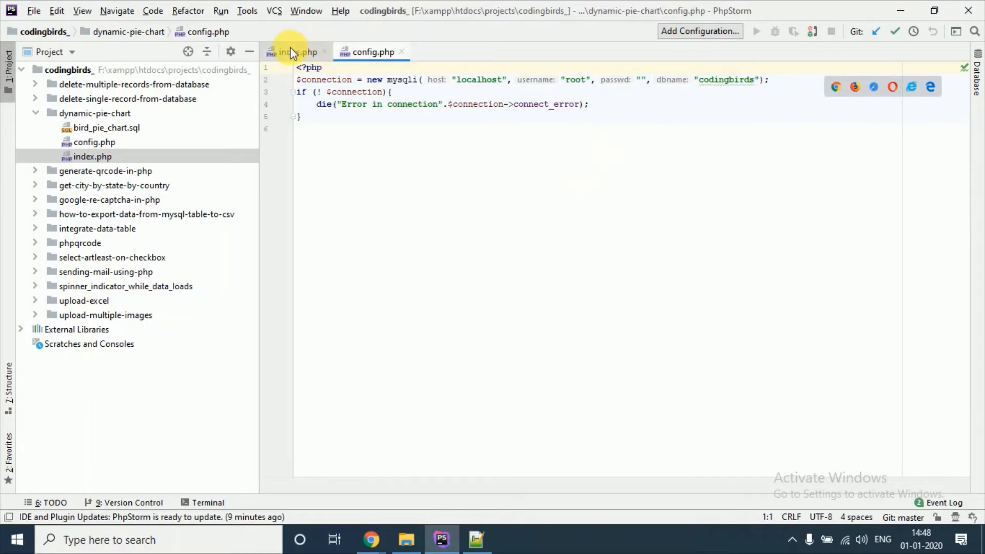
left_click(292, 51)
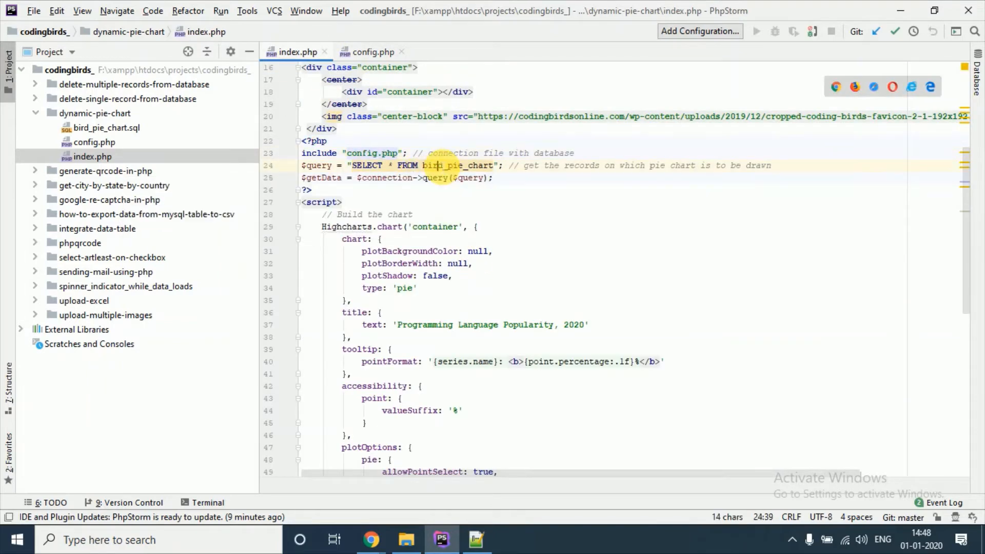
left_click(321, 202)
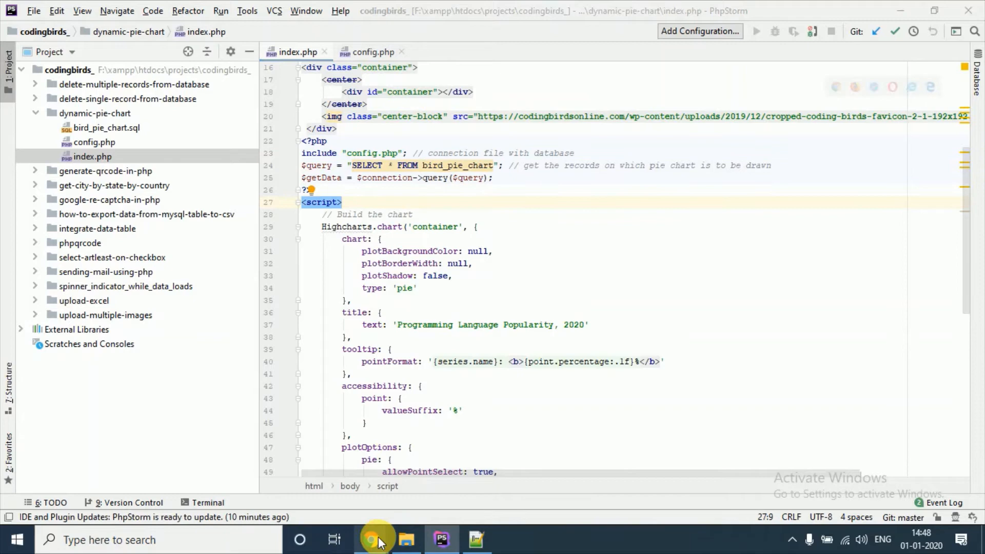
Browse the codingbirds database's bird_pie_chart rows in phpMyAdmin, then return to index.php.
left_click(370, 539)
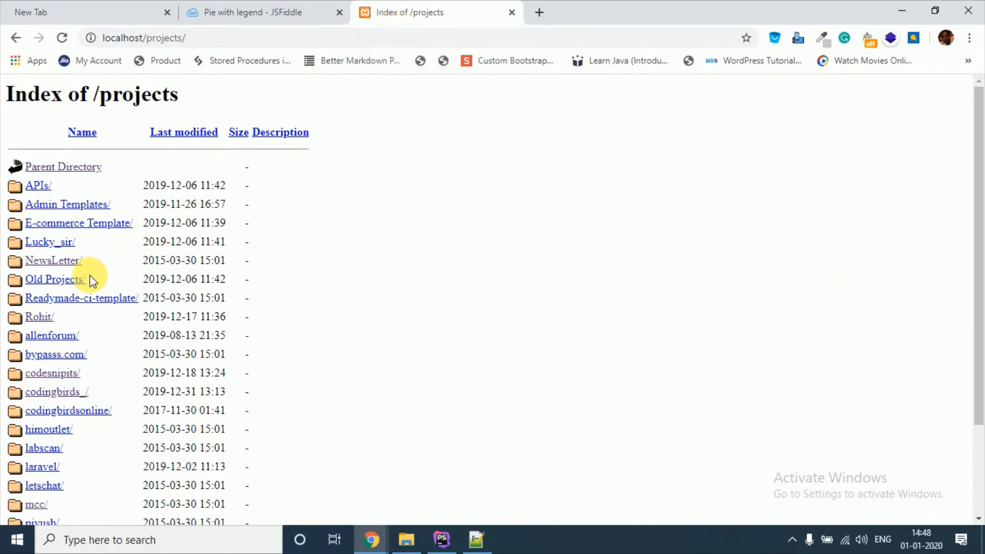
left_click(55, 391)
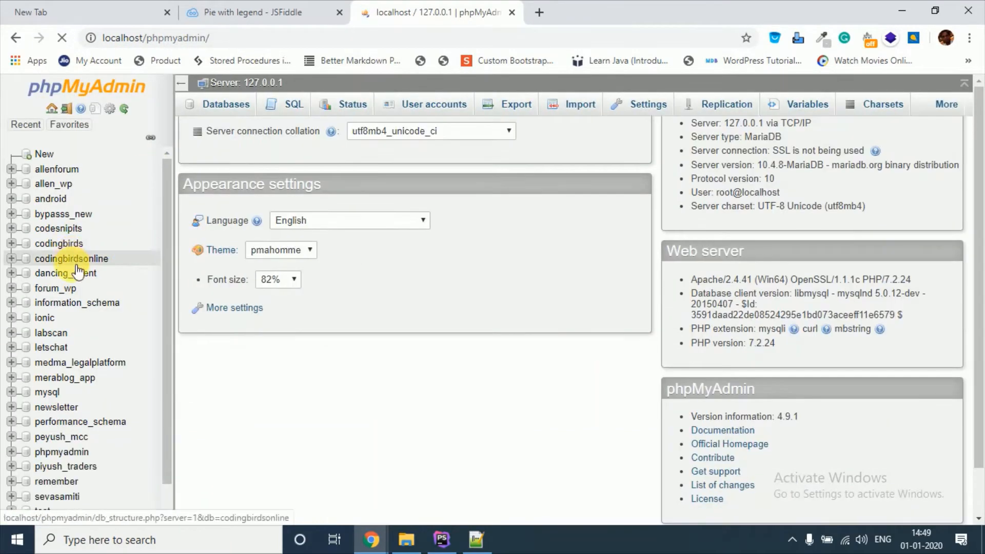
left_click(58, 243)
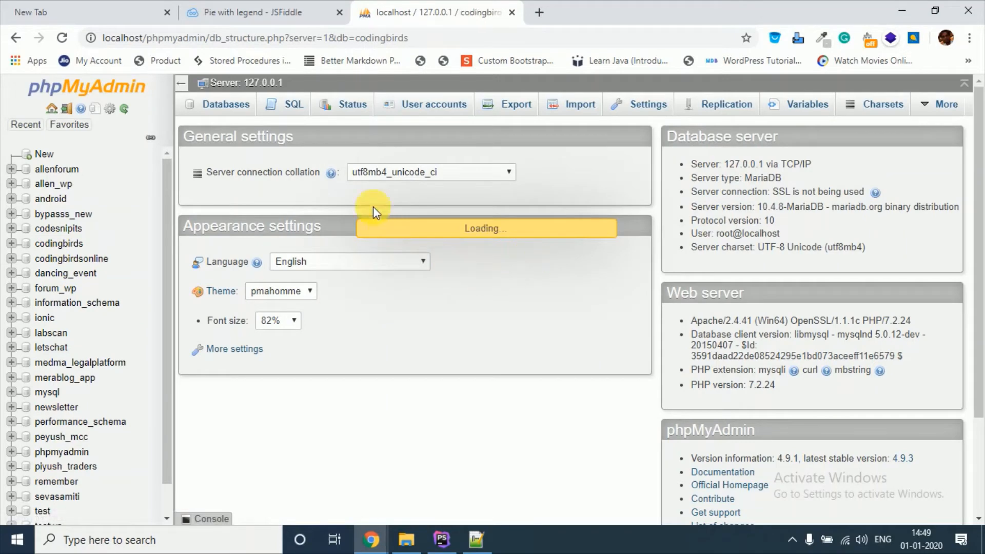
left_click(60, 243)
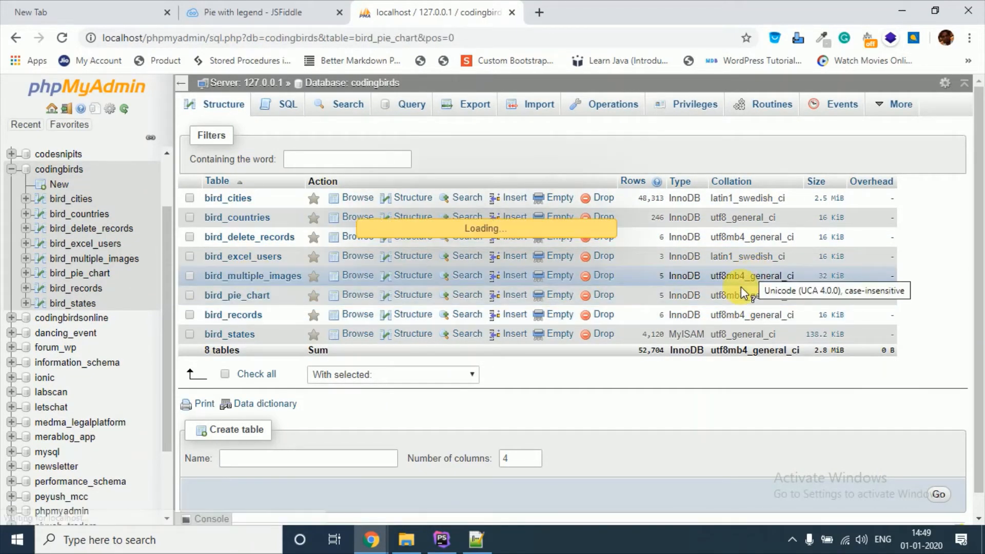
left_click(357, 294)
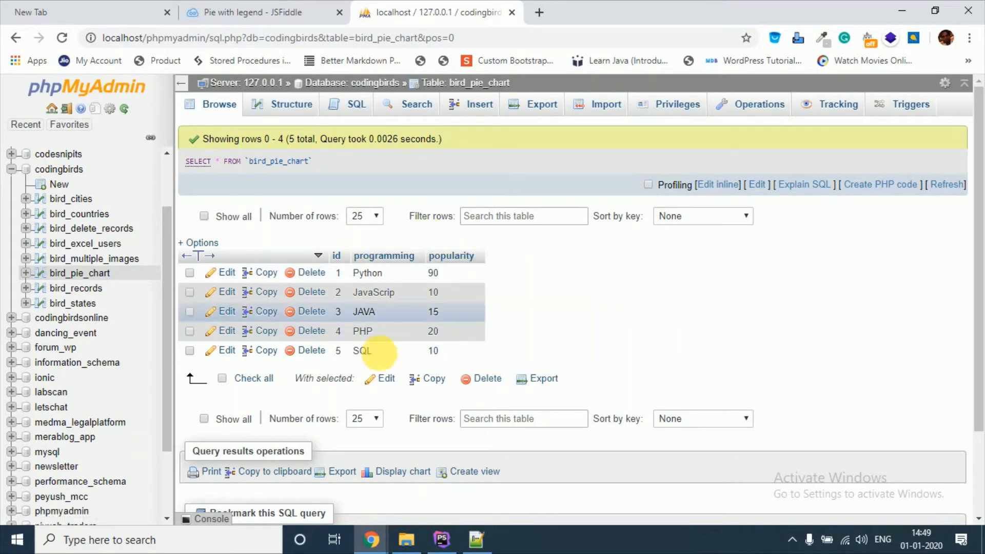
mouse_move(446, 490)
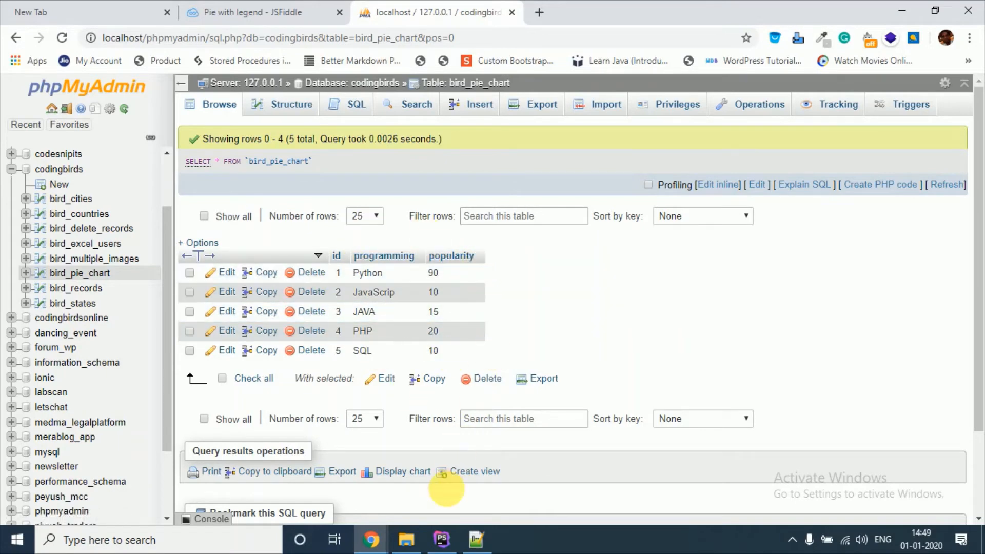
left_click(441, 540)
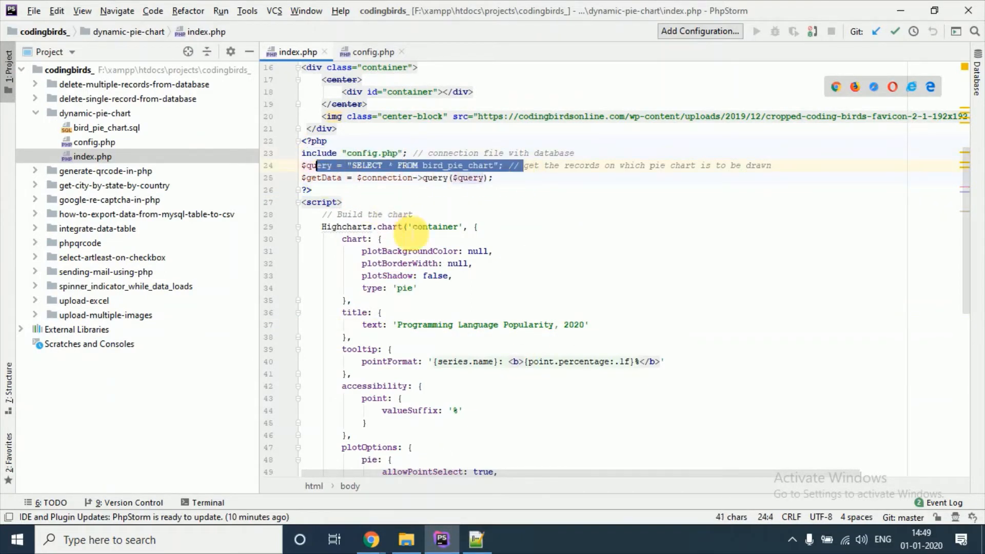
Scroll the demo's JavaScript to the hard-coded series data points such as Edge.
left_click(370, 540)
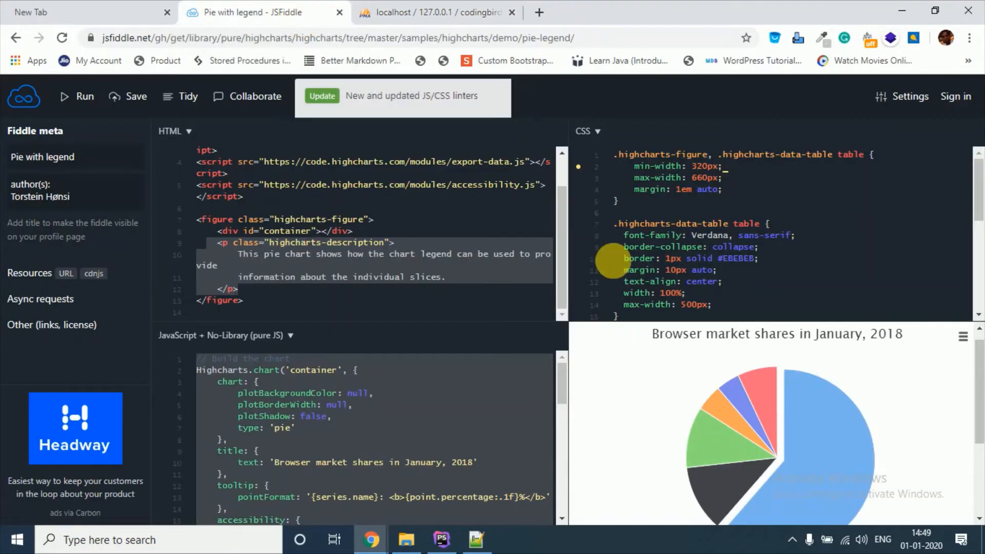
scroll("down", 3)
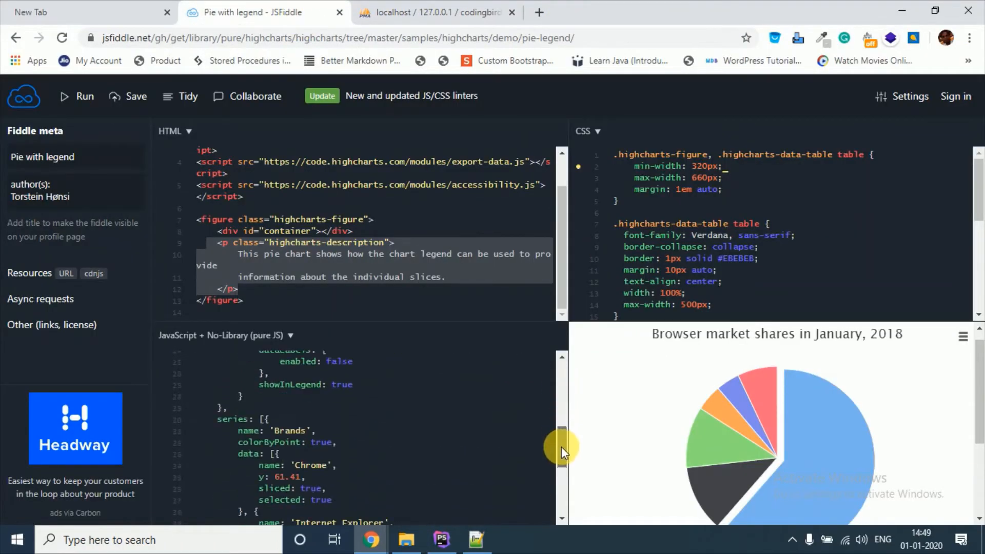
scroll("down", 3)
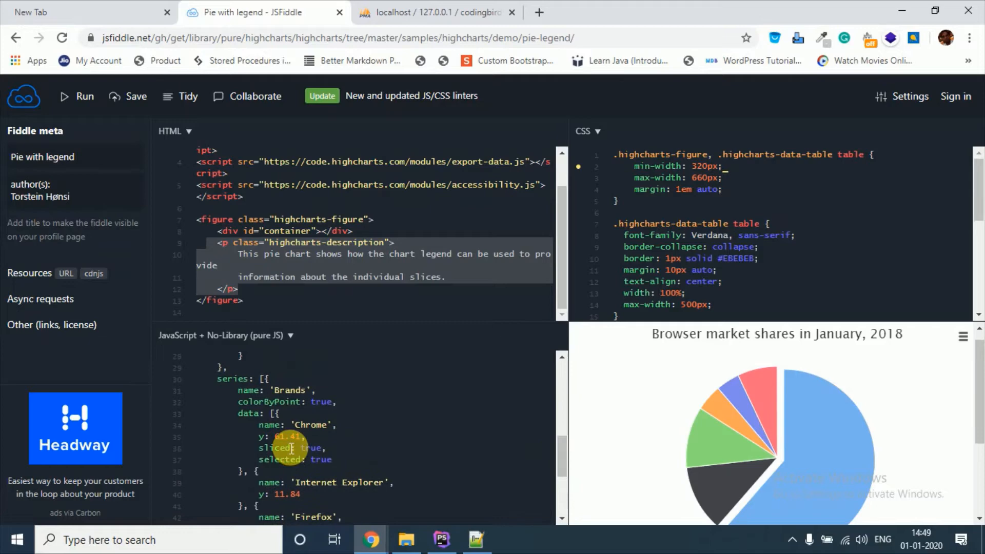
scroll("down", 3)
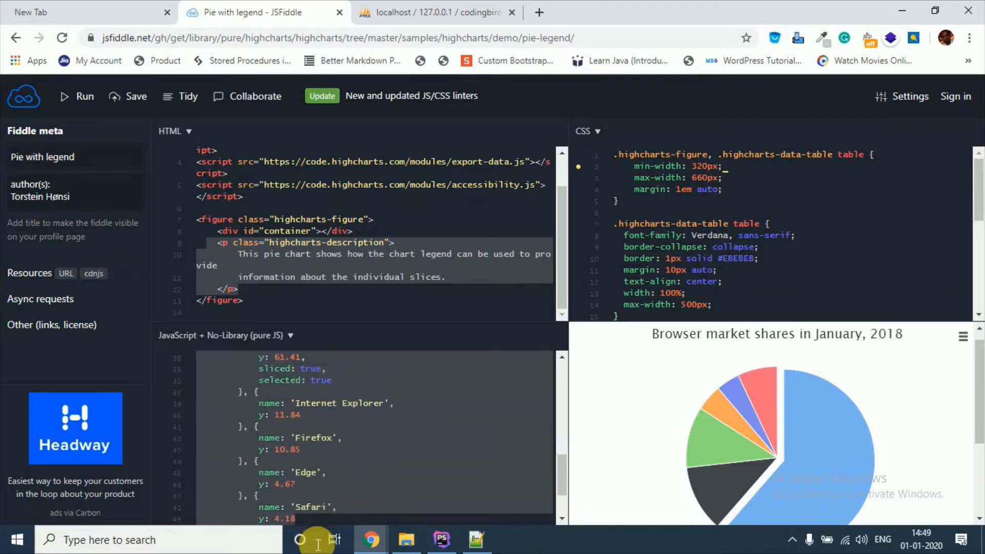
scroll("down", 3)
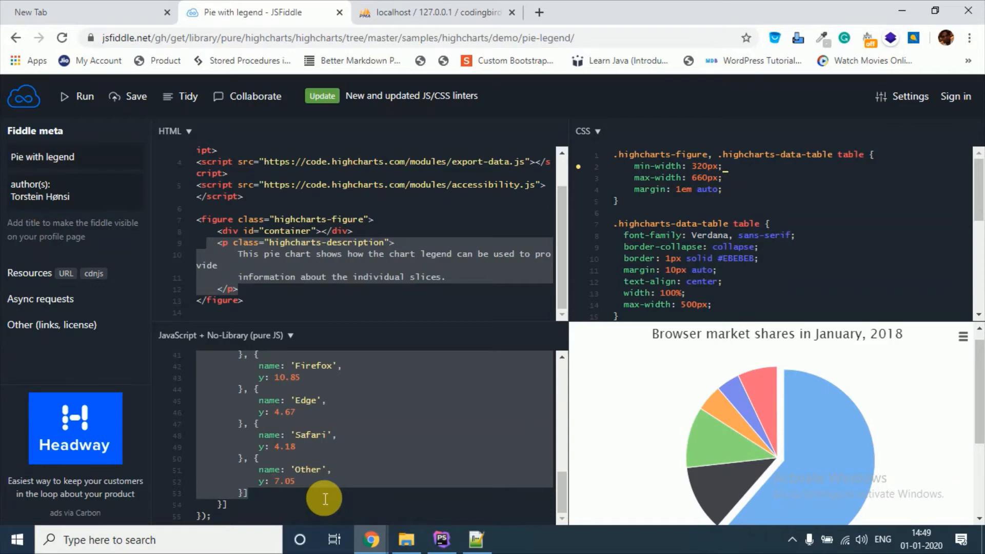
scroll("up", 3)
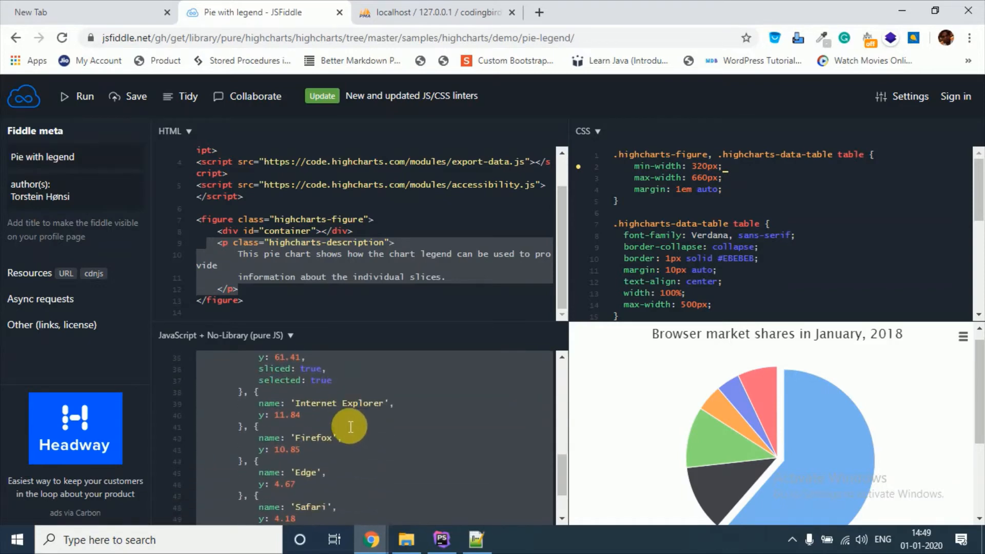
scroll("up", 3)
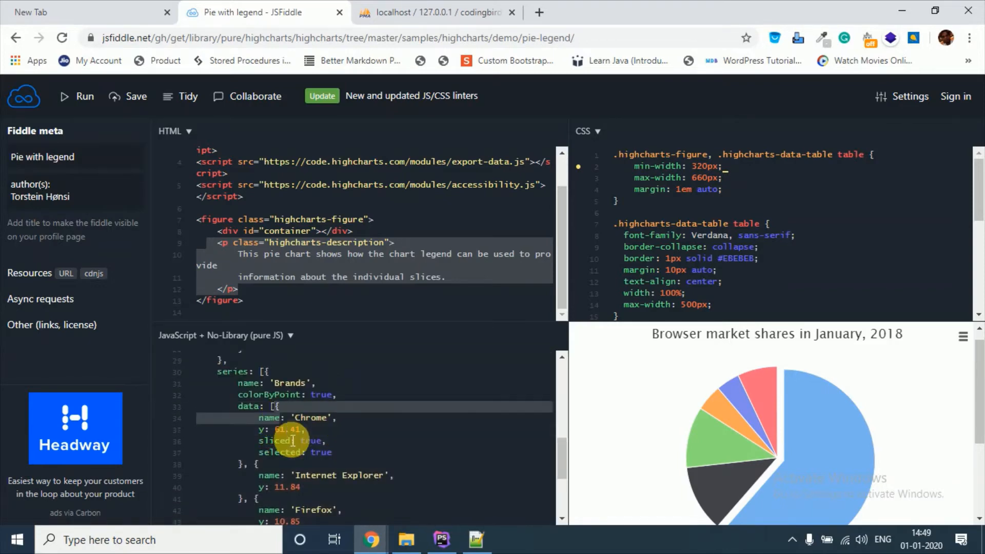
scroll("down", 3)
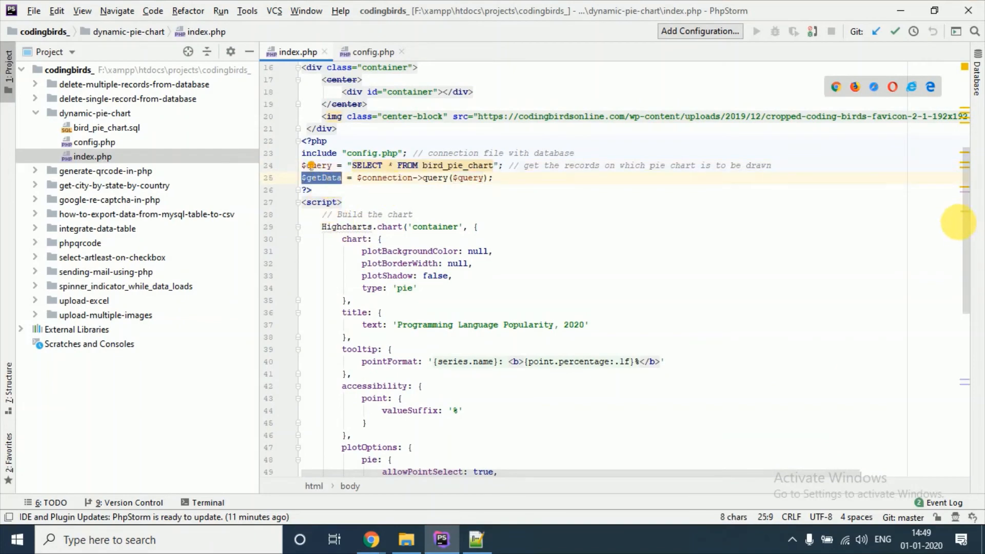
scroll("down", 3)
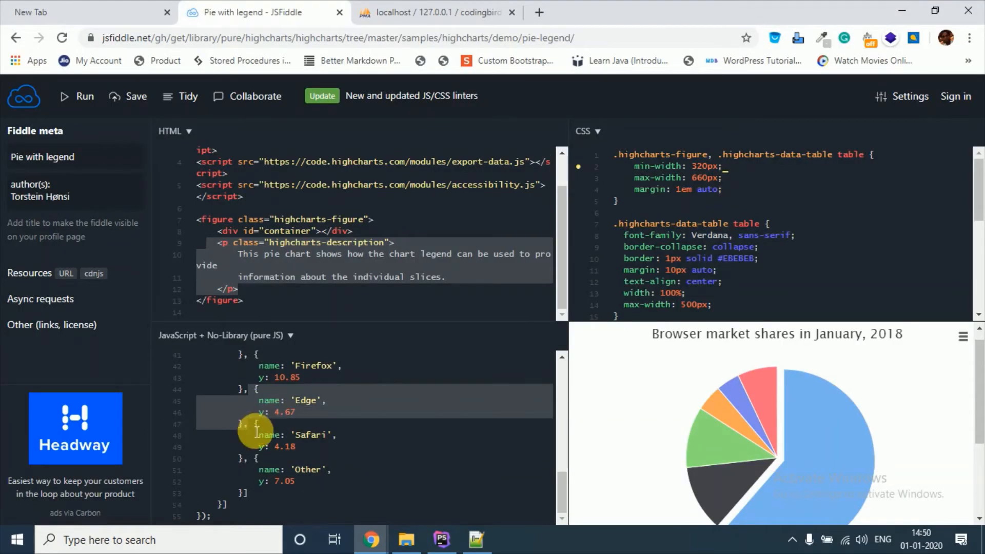
Delete the {name: 'Edge', y: 4.67} entry, leaving only the PHP loop echoing name/y points.
left_click(441, 540)
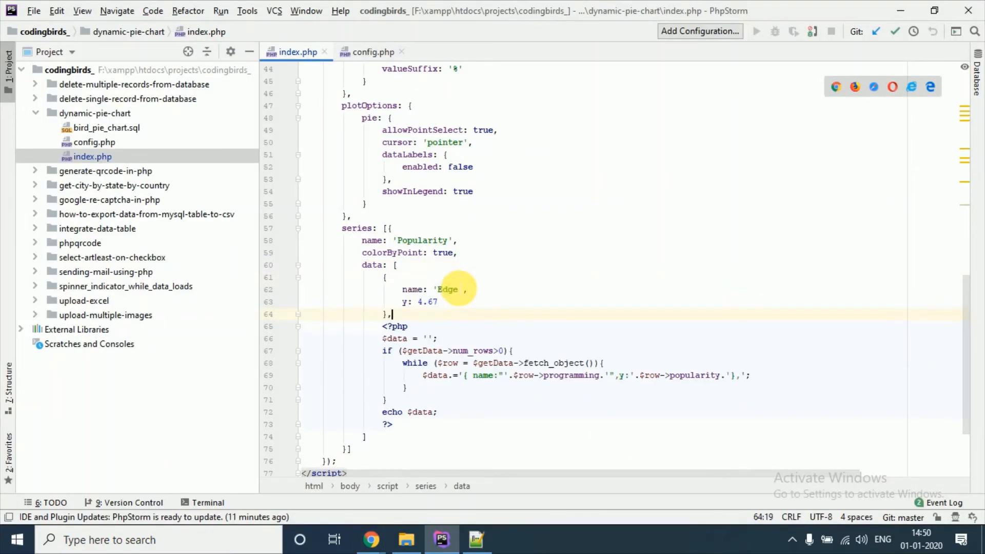
left_click(403, 302)
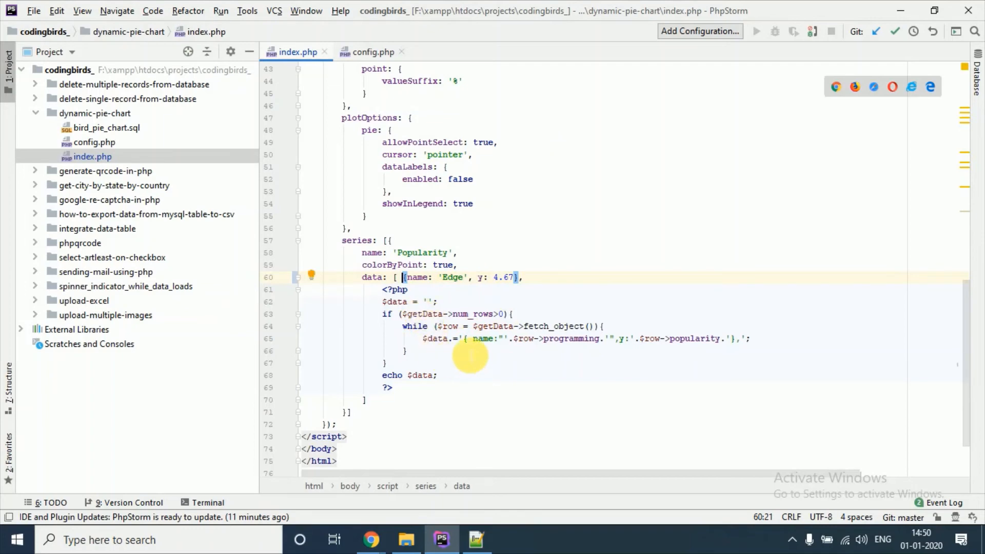
left_click(461, 339)
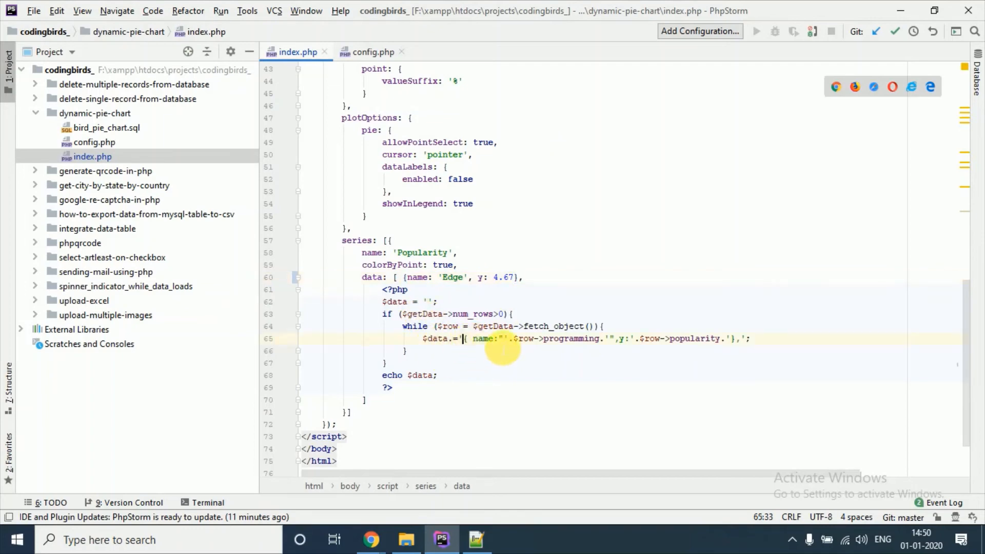
double_click(417, 277)
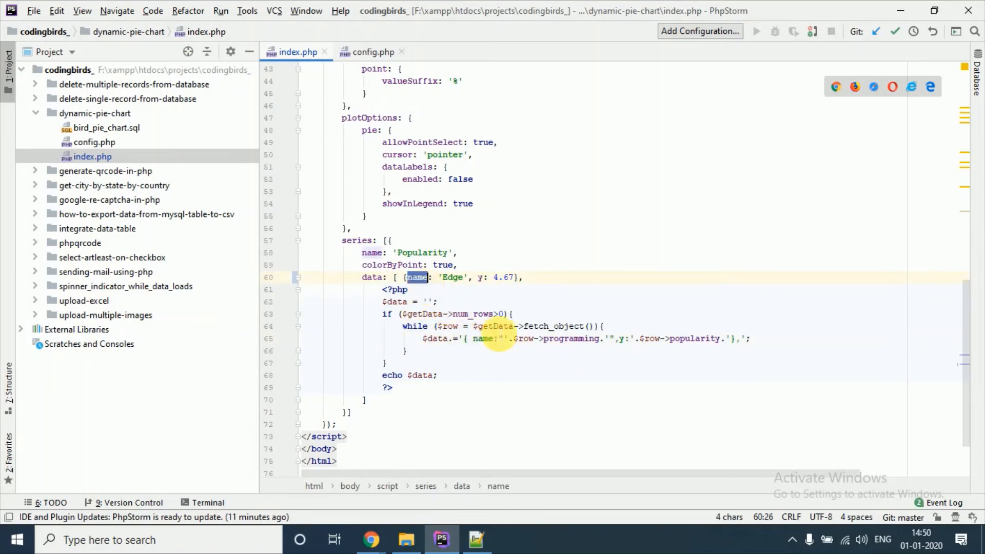
left_click(459, 265)
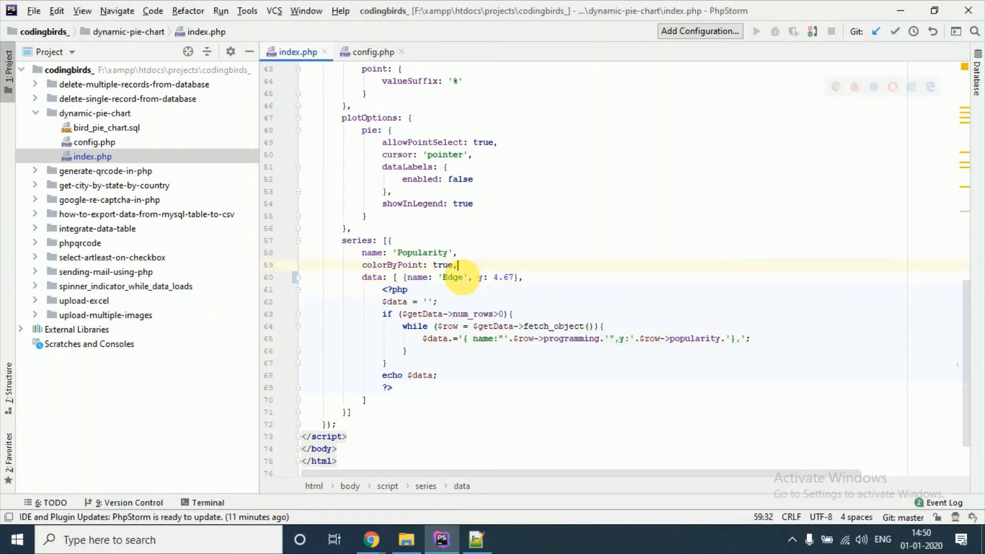
left_click(618, 339)
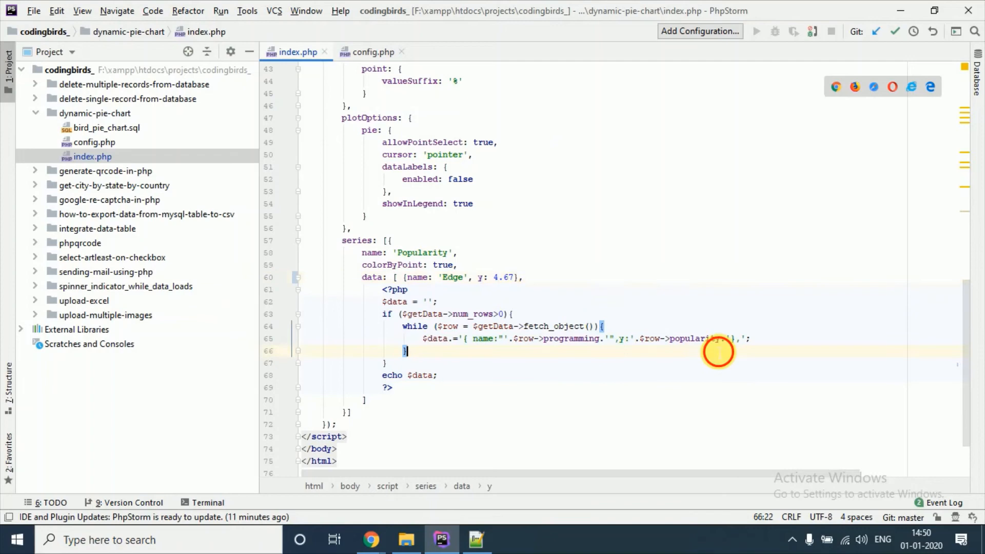
left_click(400, 277)
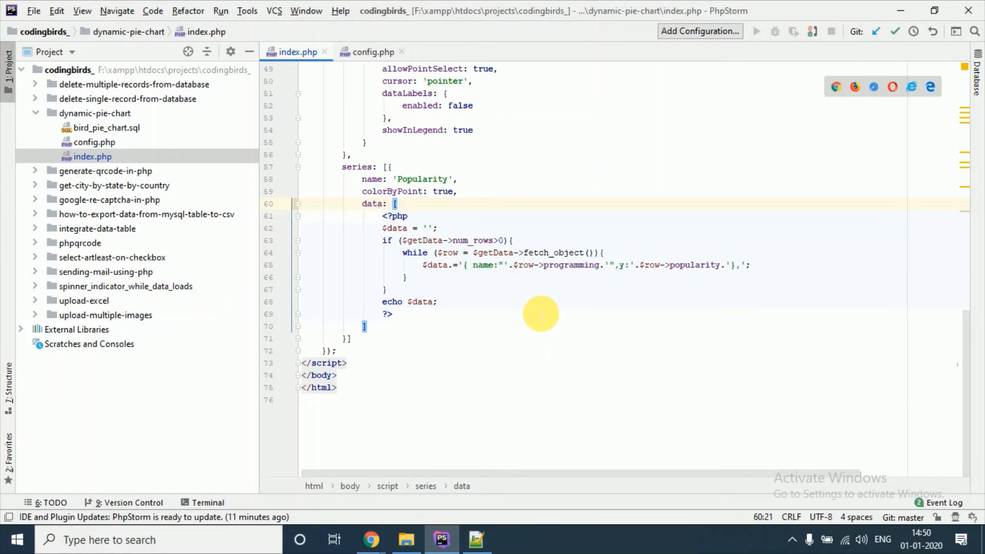
mouse_move(552, 306)
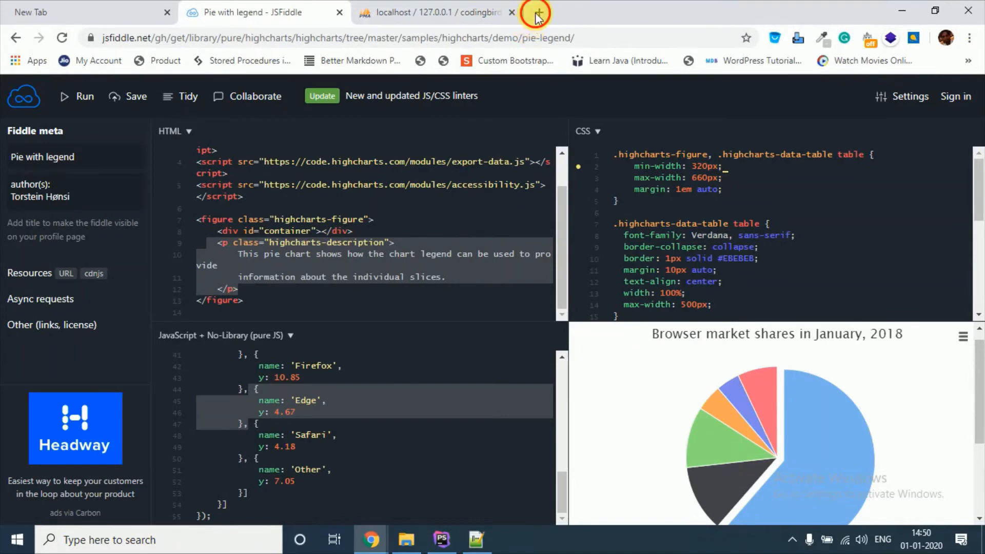
Load localhost/projects/codingbirds_/dynamic-pie-chart showing the five-language pie chart.
left_click(535, 13)
type("localhost/projects/")
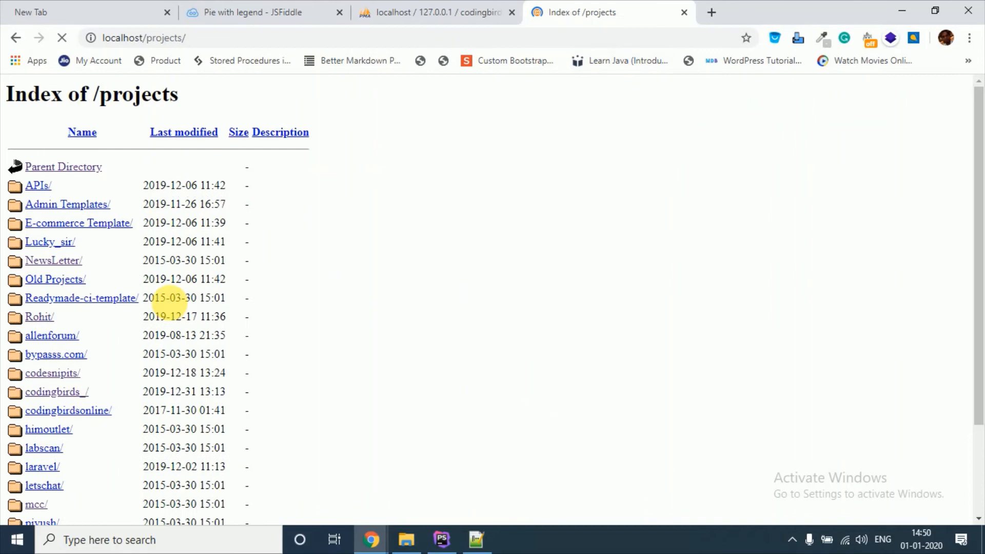
left_click(55, 391)
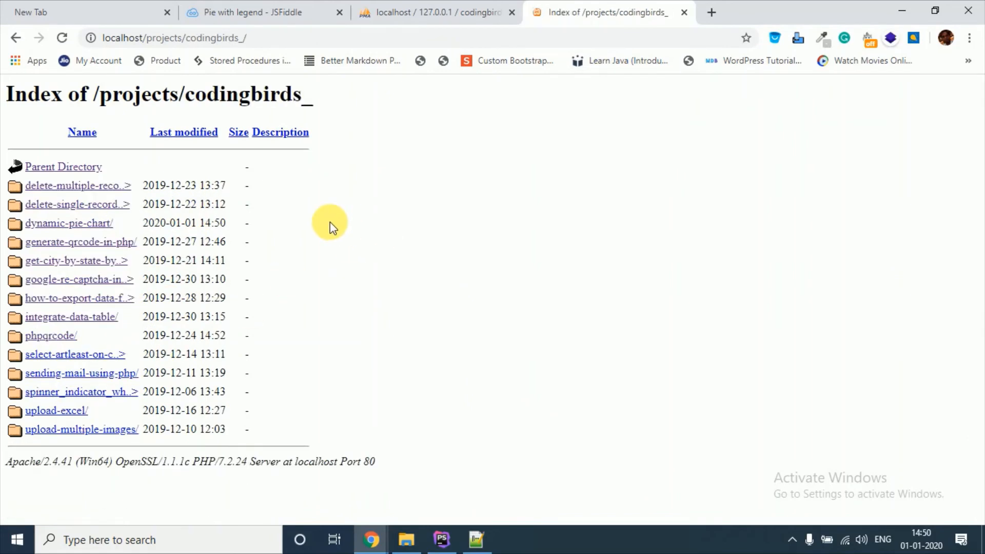
left_click(69, 222)
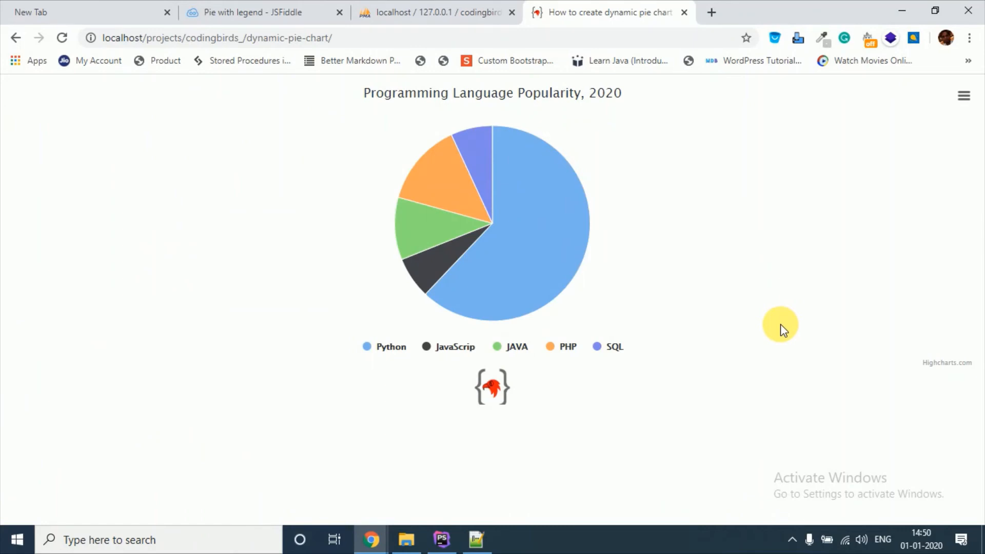
mouse_move(743, 312)
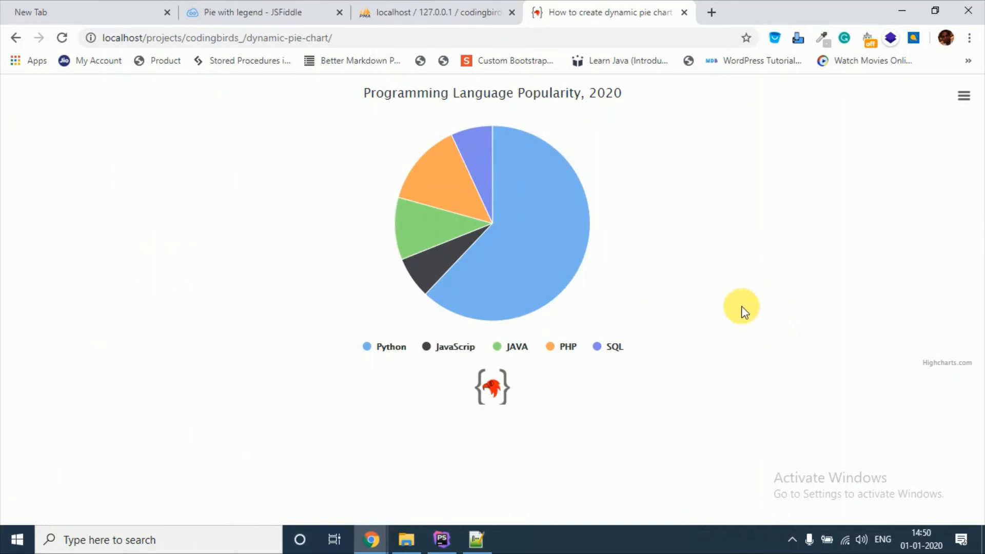
Edit SQL's popularity value in the bird_pie_chart table, then return to the chart page.
left_click(436, 12)
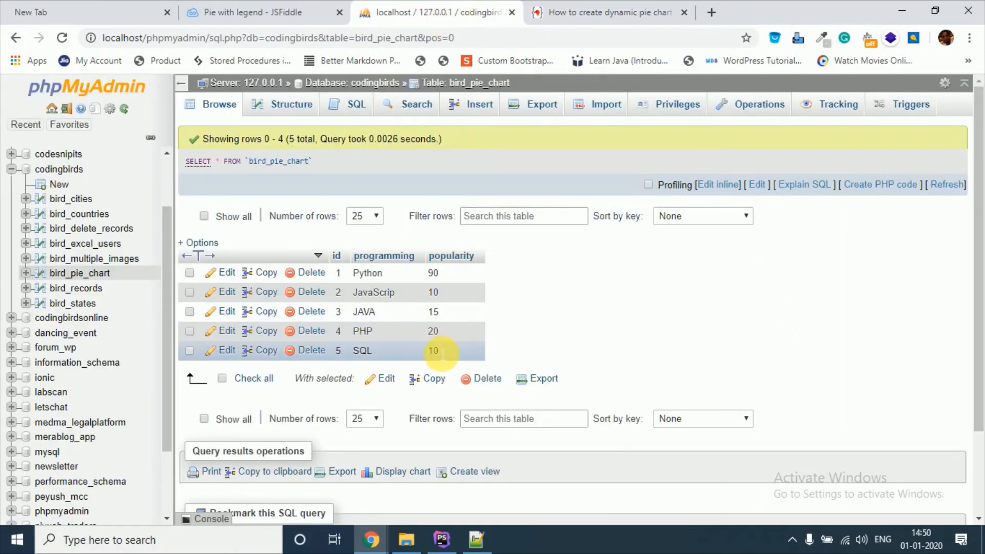
double_click(433, 351)
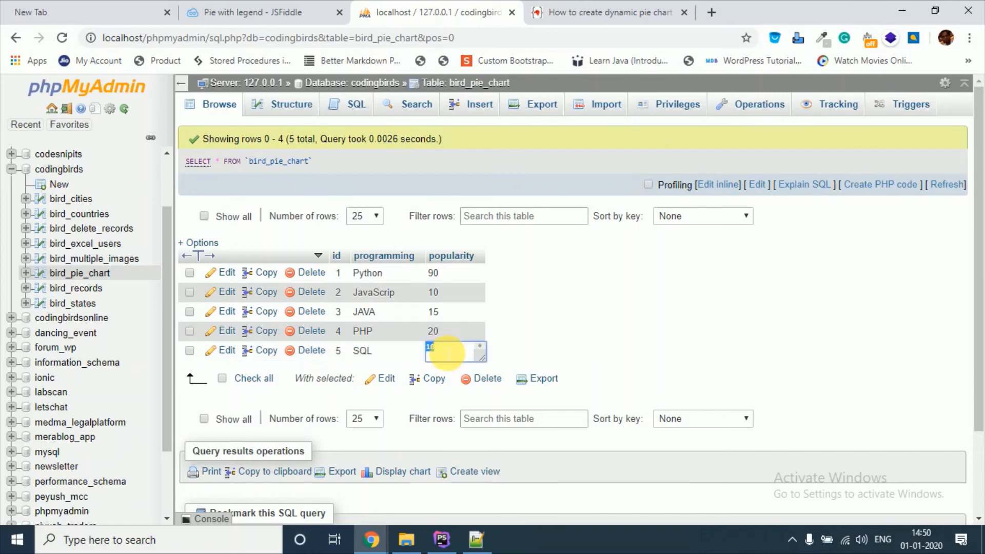
mouse_move(535, 5)
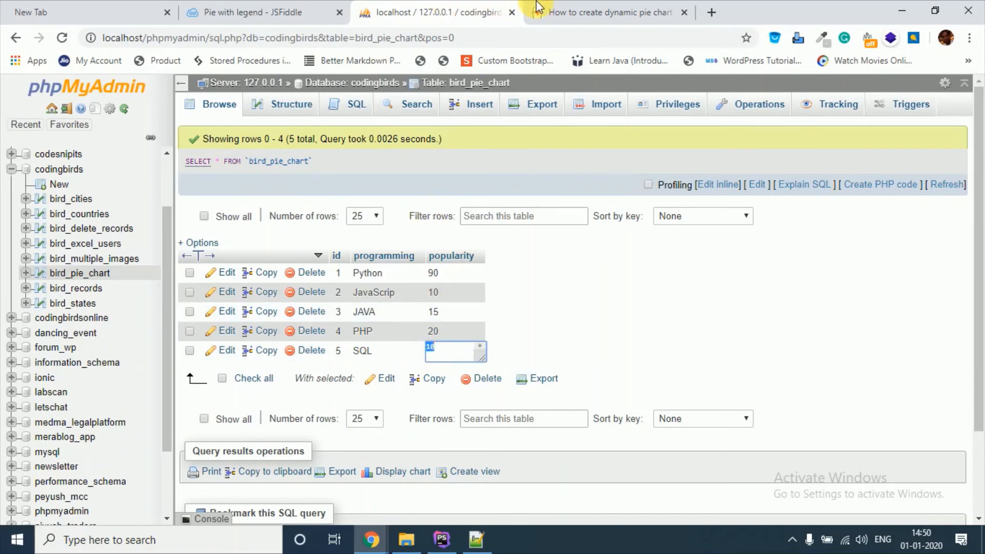
left_click(606, 12)
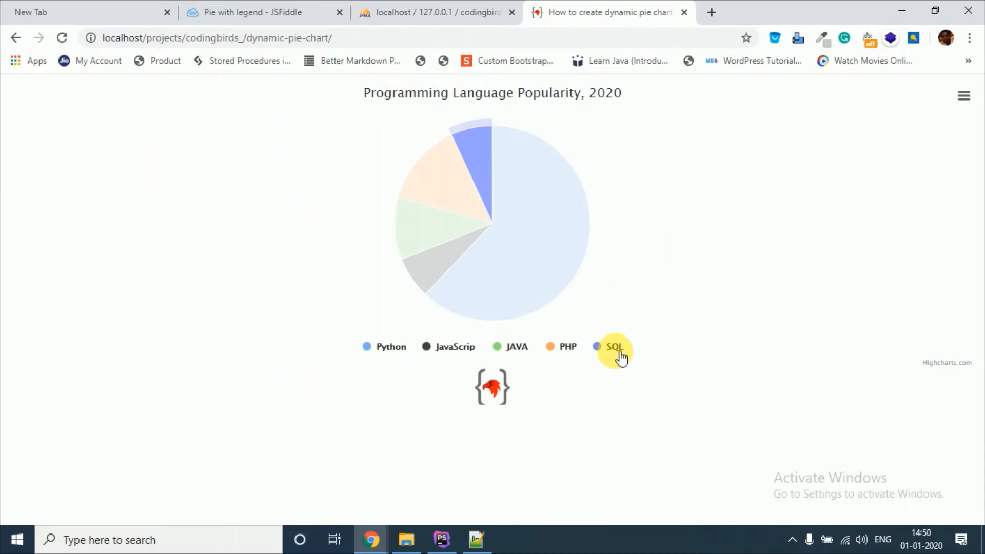
Reload the dynamic-pie-chart page so the SQL slice reflects its new popularity.
left_click(435, 13)
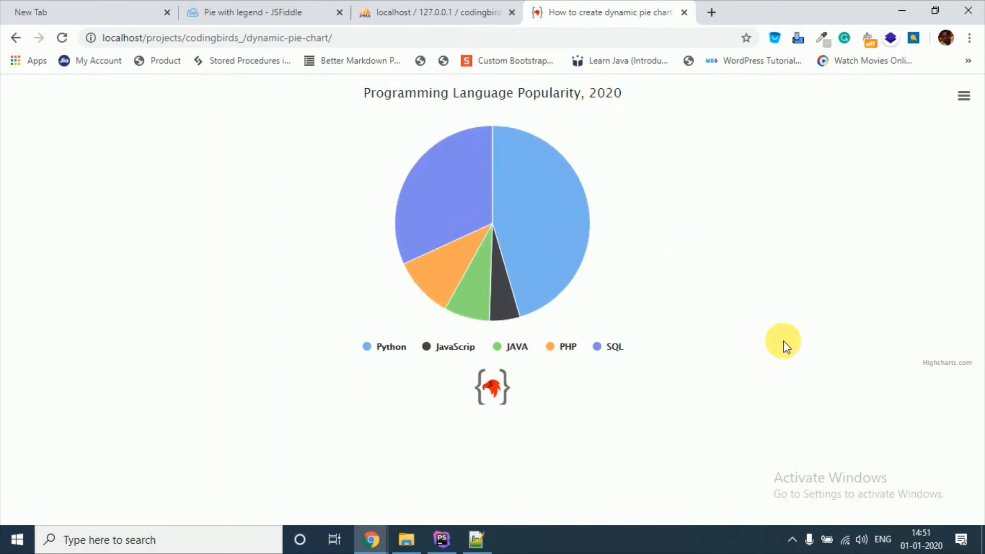
mouse_move(572, 382)
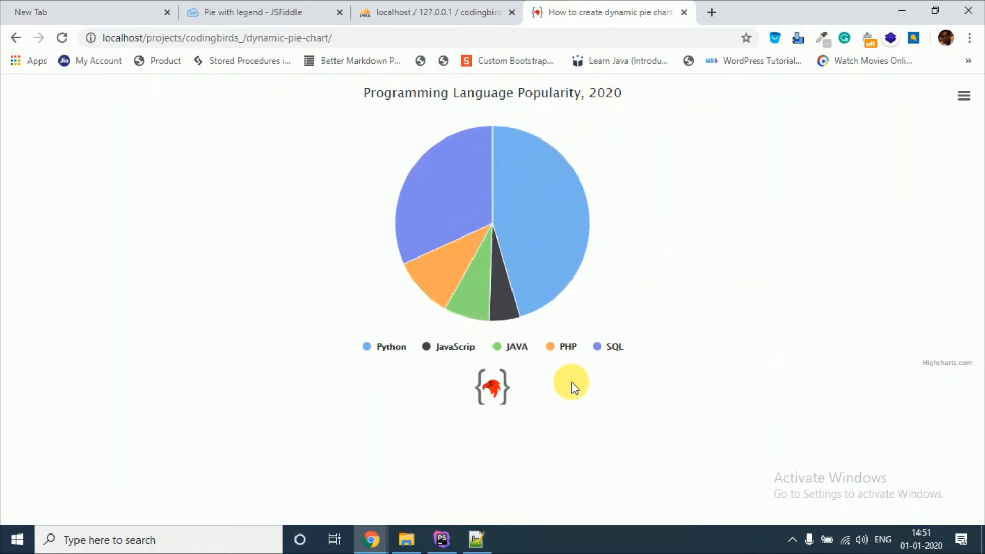
mouse_move(447, 537)
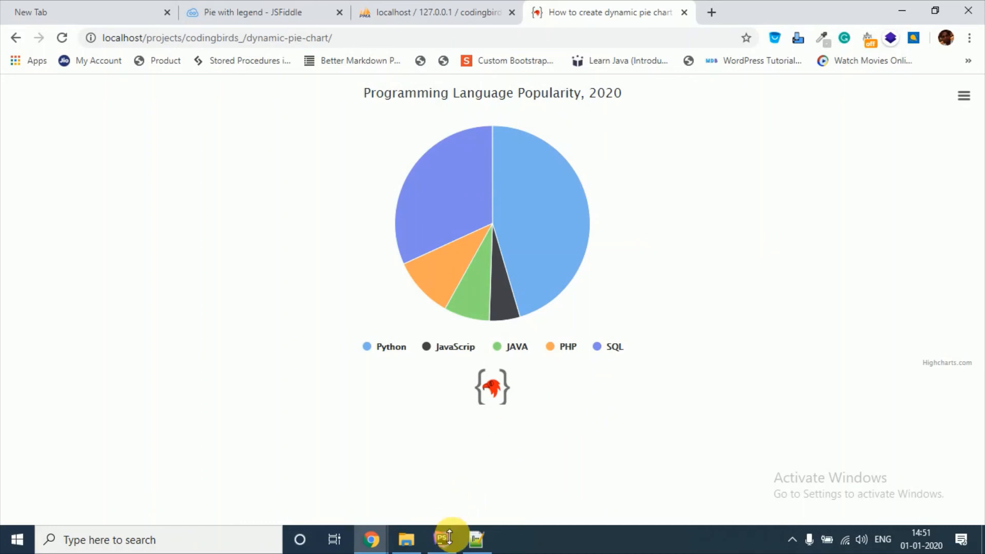
mouse_move(448, 539)
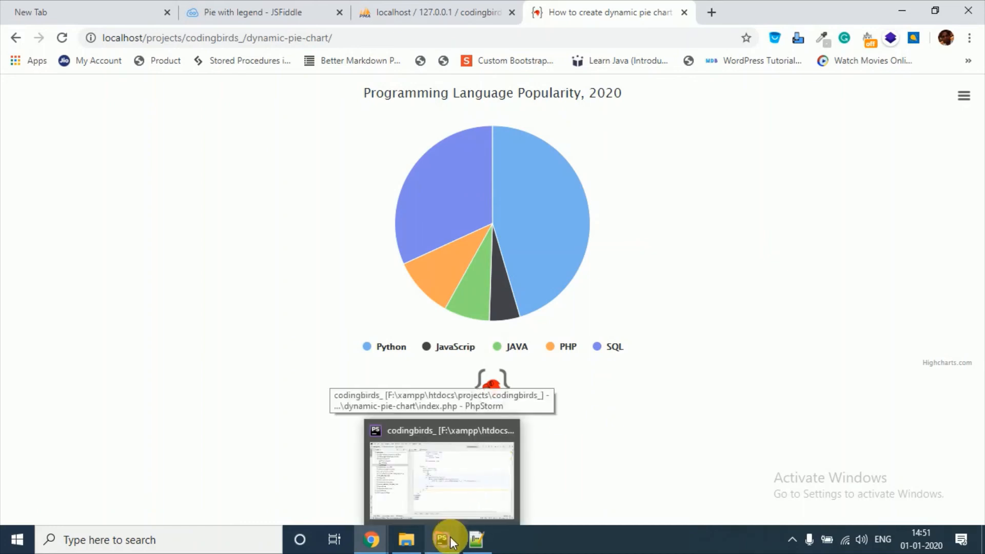